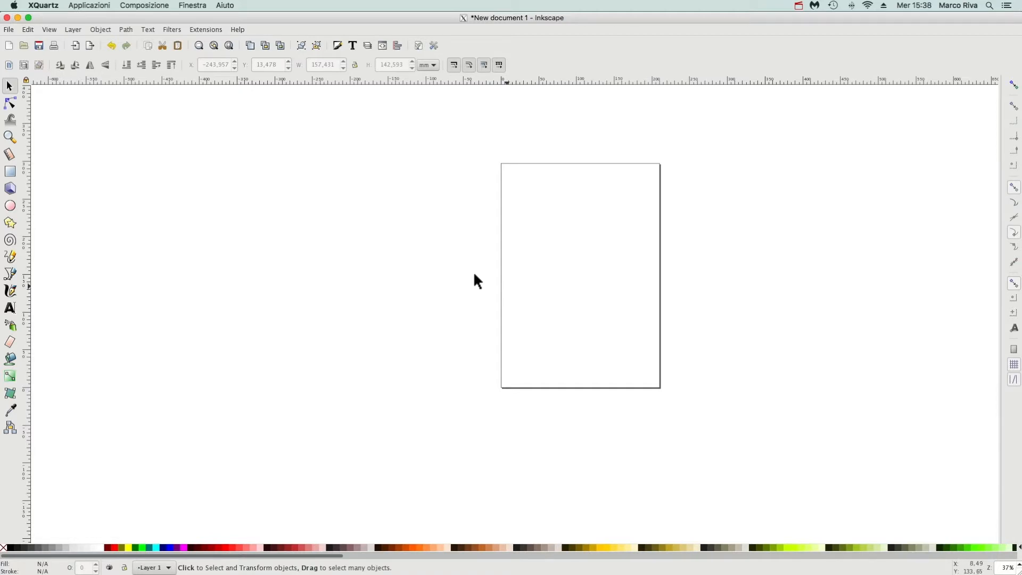
mouse_move(633, 428)
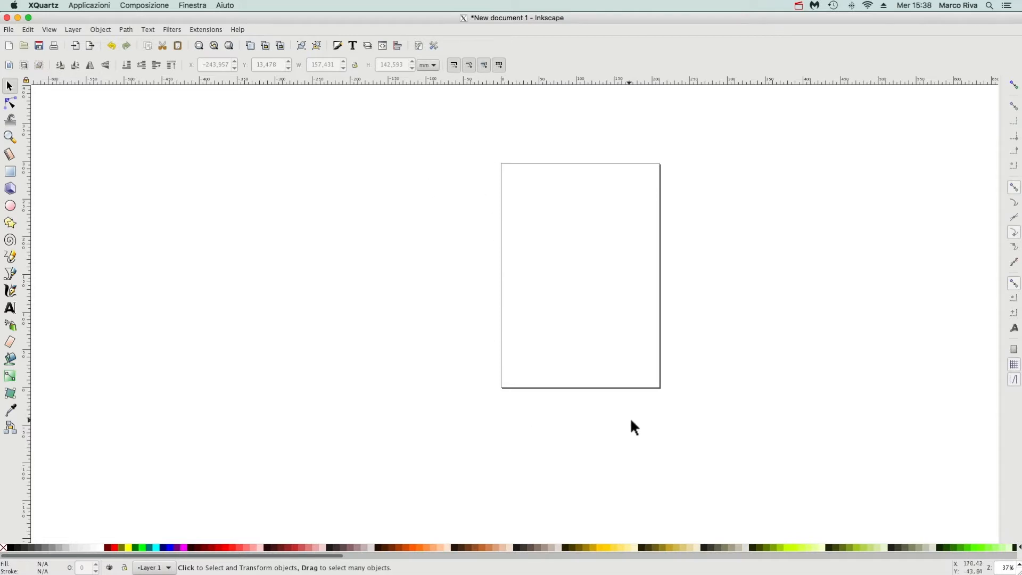
Turn off Show page border in Document Properties and close the dialog.
click(419, 45)
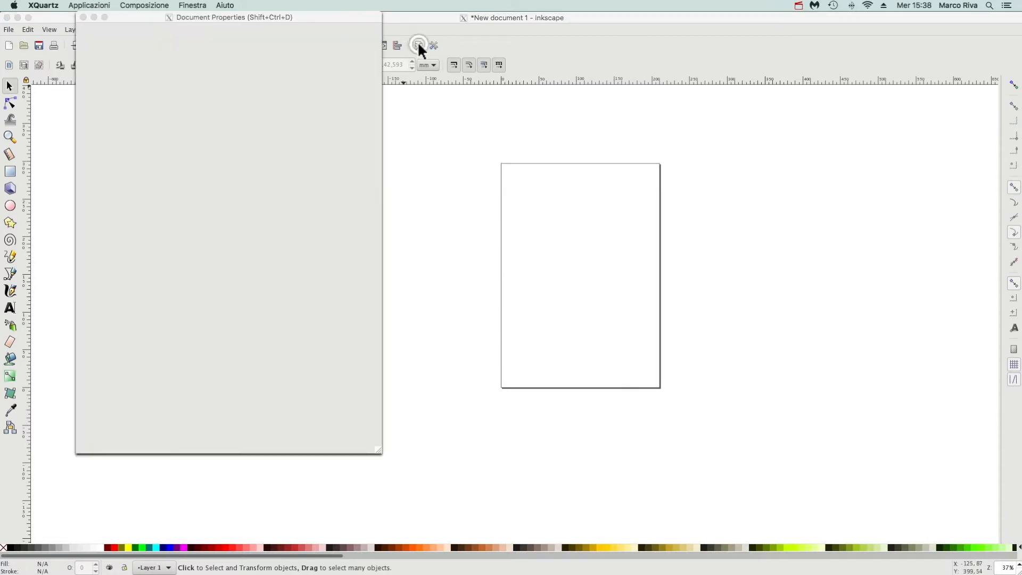
click(418, 45)
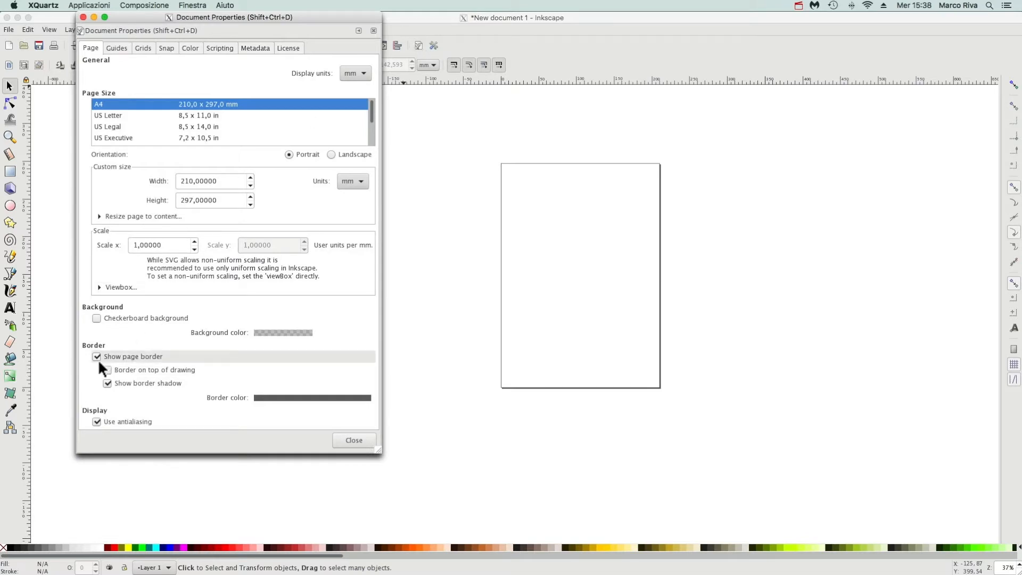
click(96, 356)
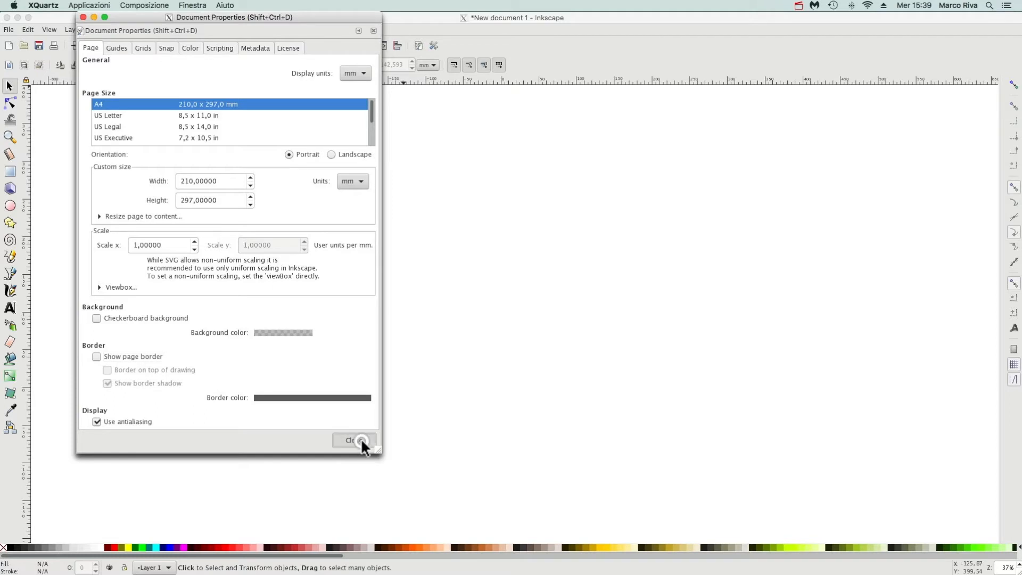
click(354, 440)
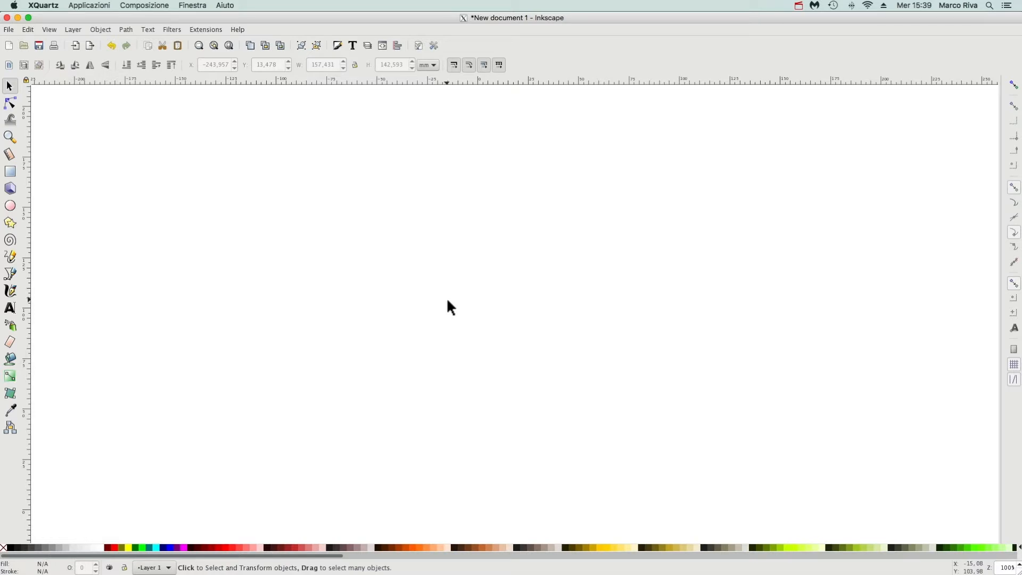
mouse_move(16, 246)
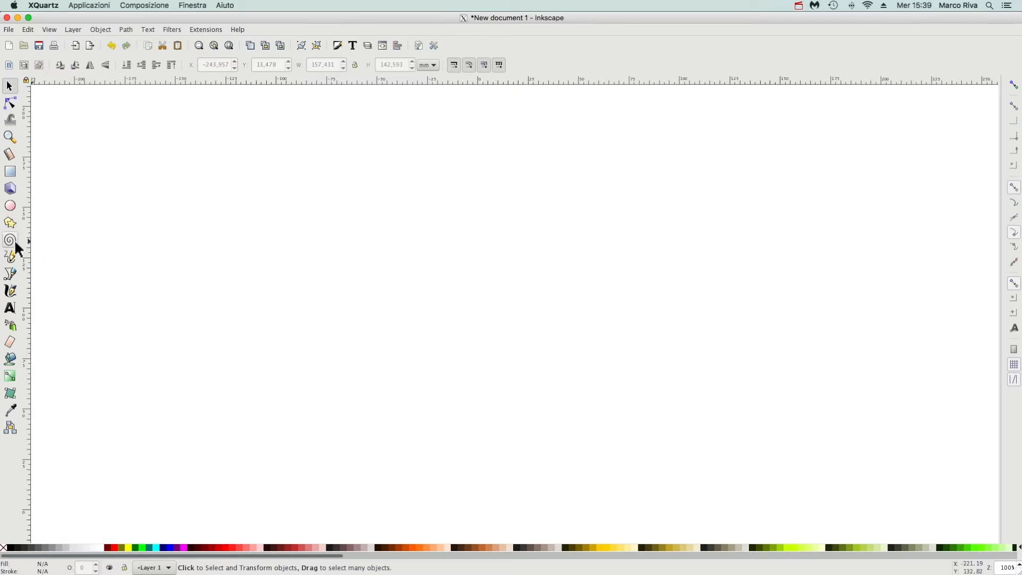
Drag out a large three-turn spiral in the canvas centre.
drag(438, 270, 494, 325)
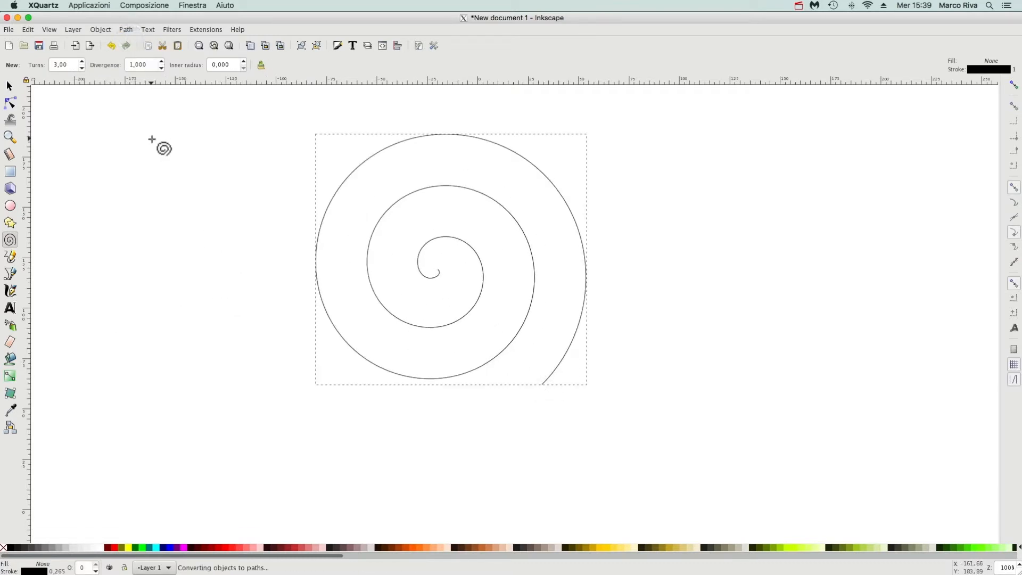
mouse_move(496, 357)
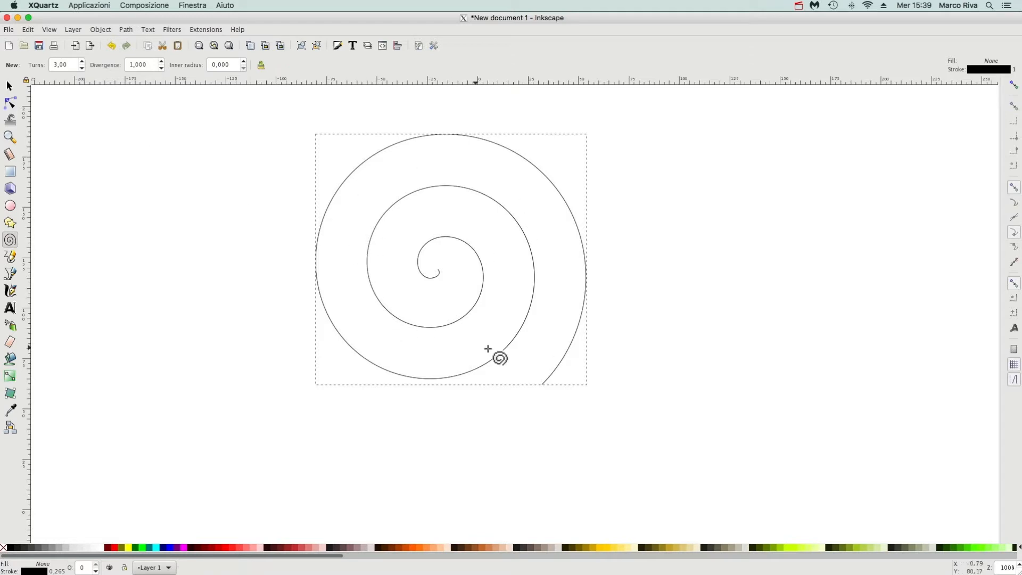
mouse_move(494, 349)
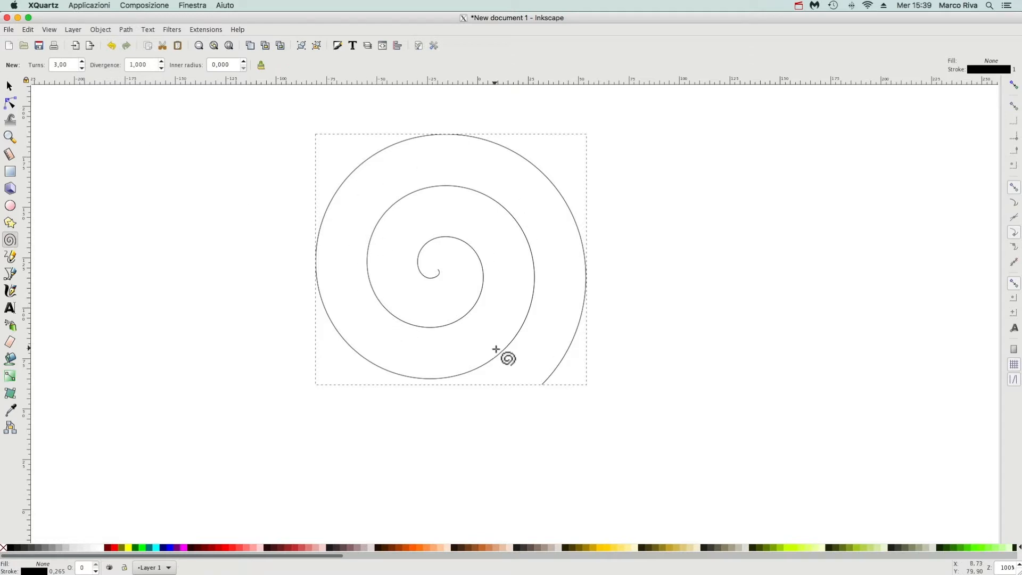
Duplicate the spiral, then enlarge the copy and rotate it slightly.
click(9, 85)
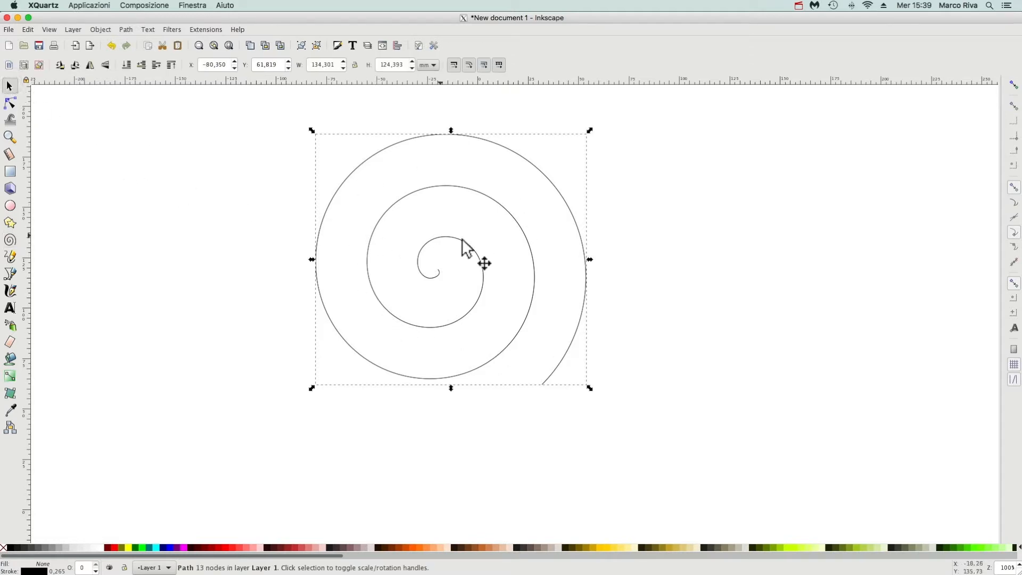
mouse_move(494, 249)
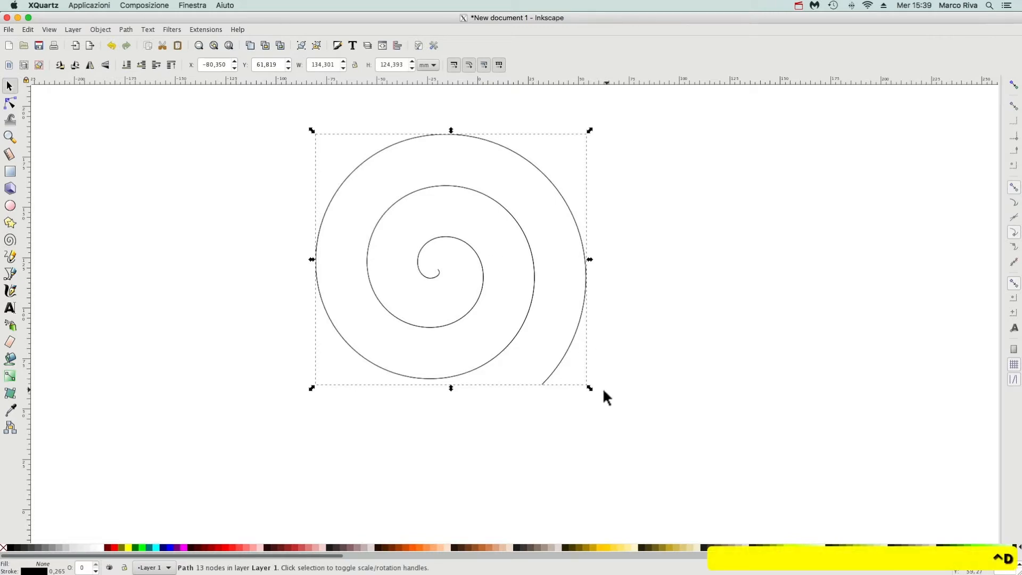
drag(589, 389, 636, 427)
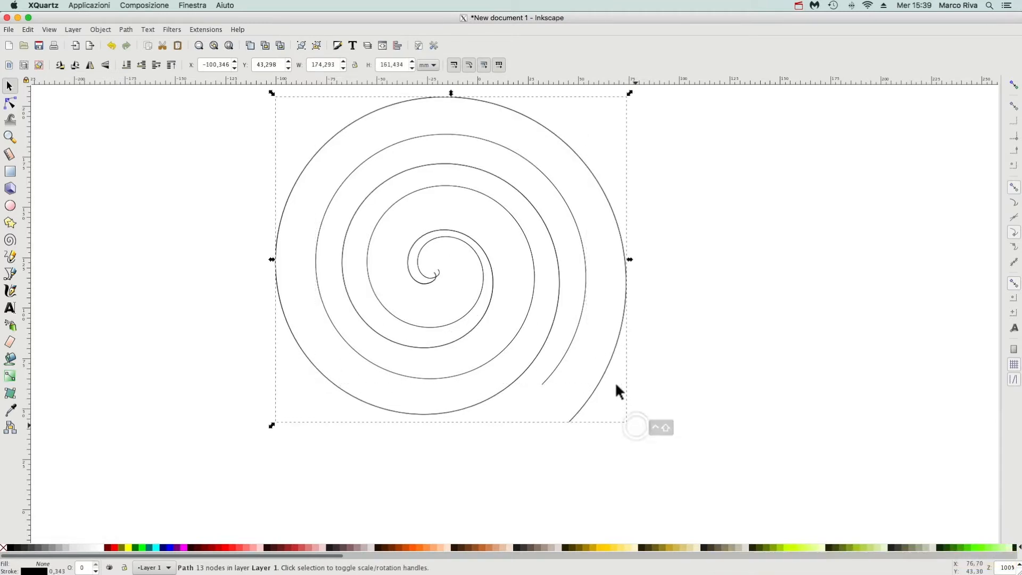
drag(619, 392, 627, 432)
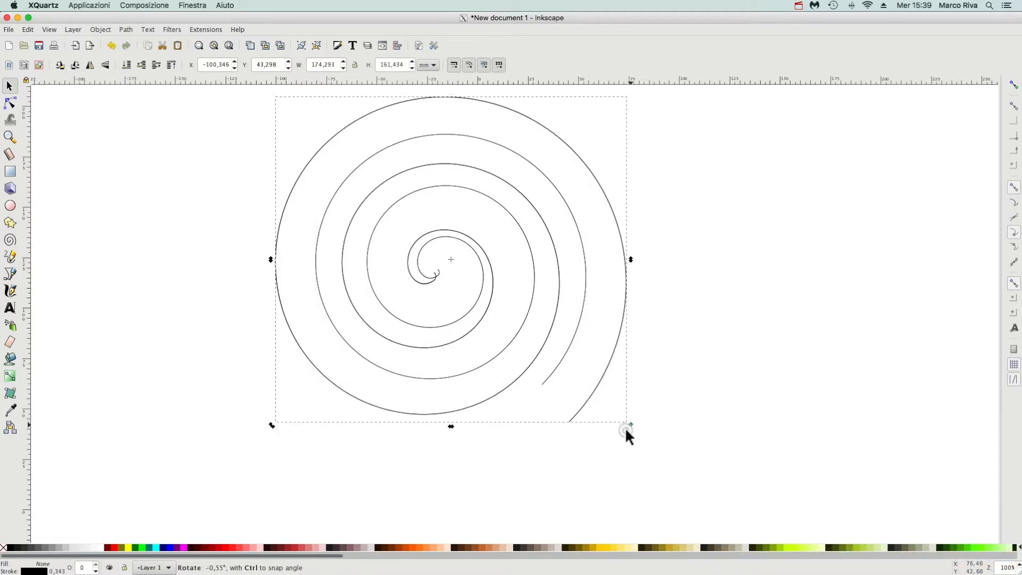
drag(625, 427, 645, 398)
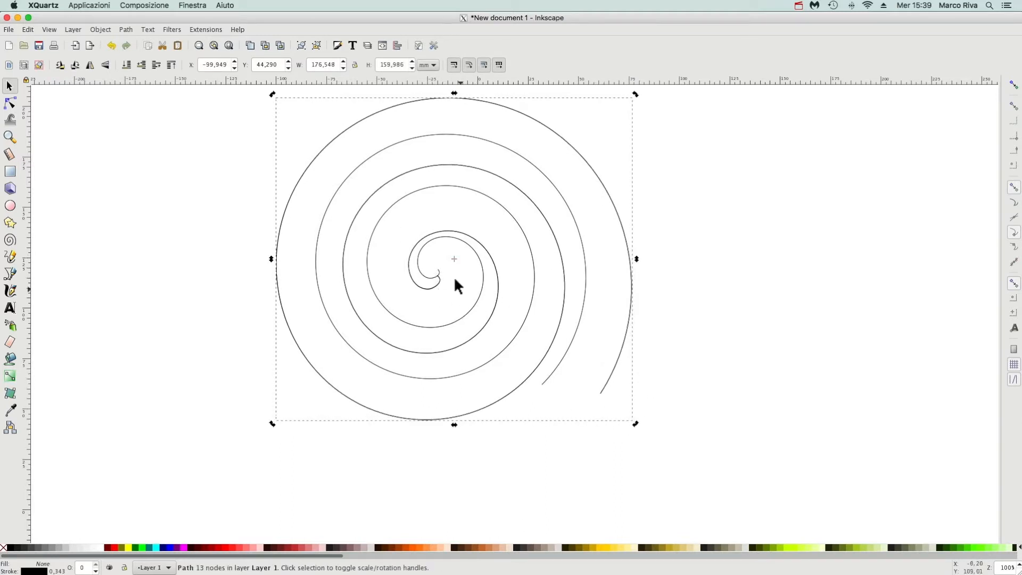
mouse_move(570, 386)
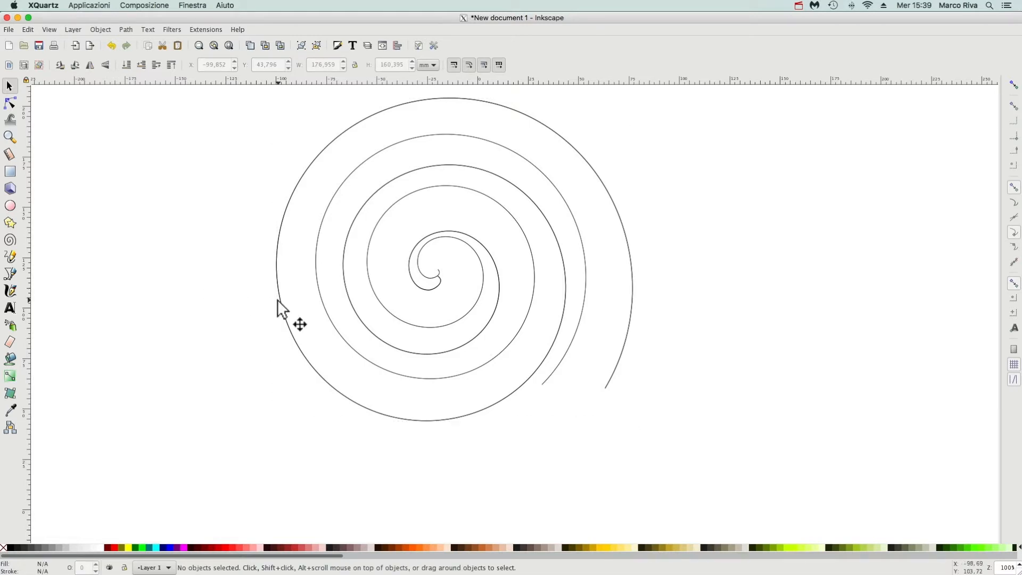
mouse_move(287, 313)
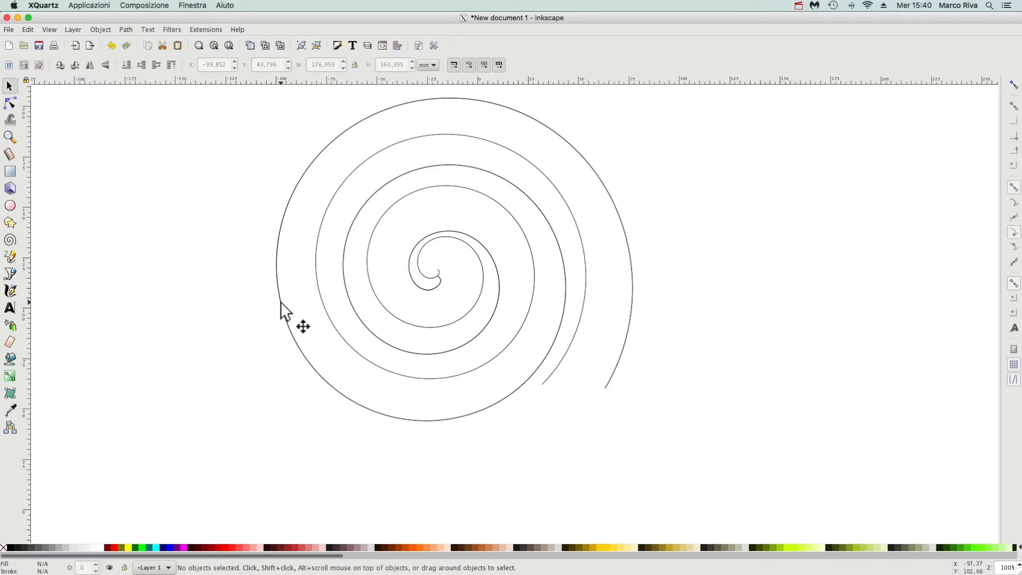
mouse_move(247, 307)
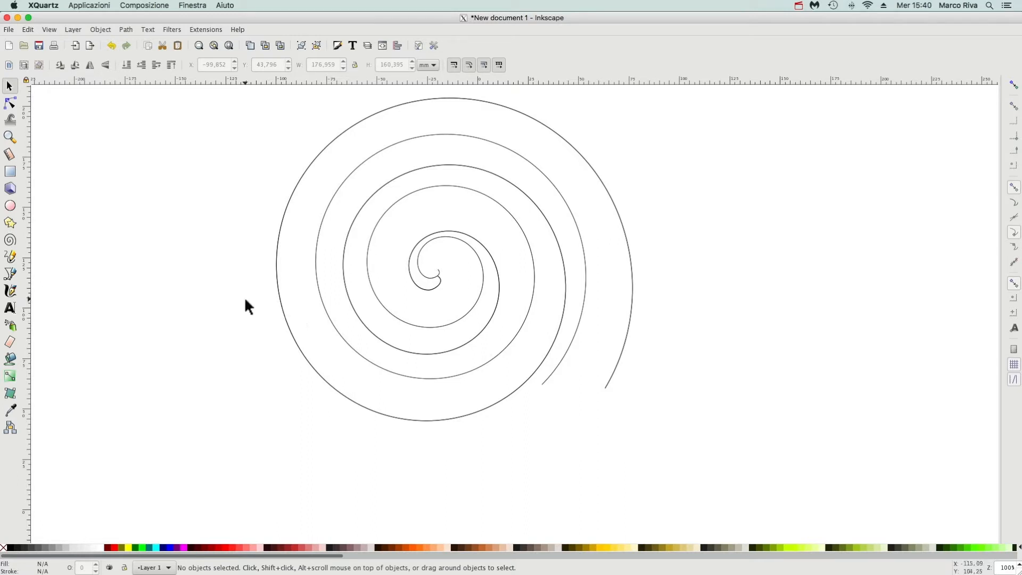
mouse_move(241, 295)
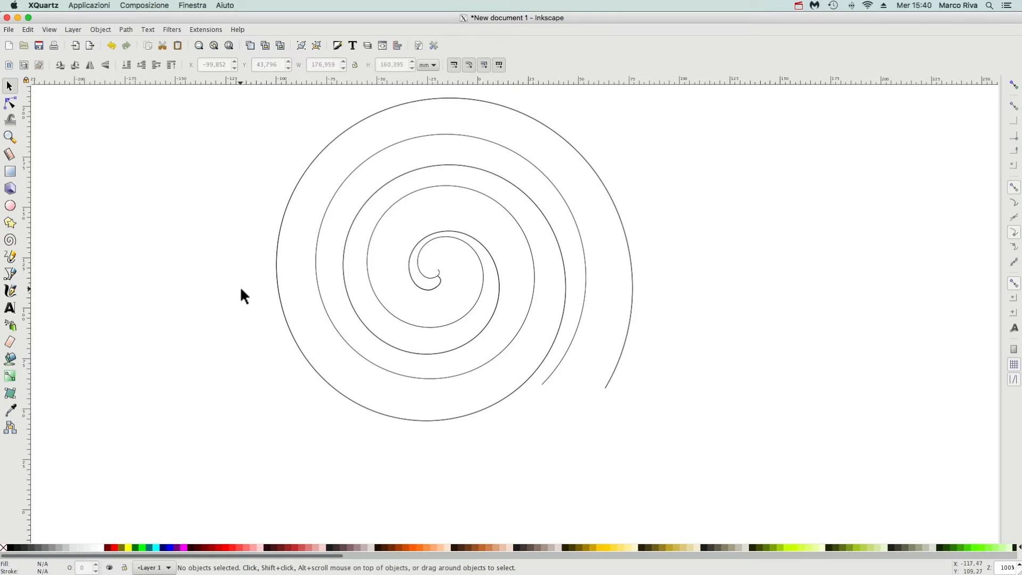
mouse_move(253, 206)
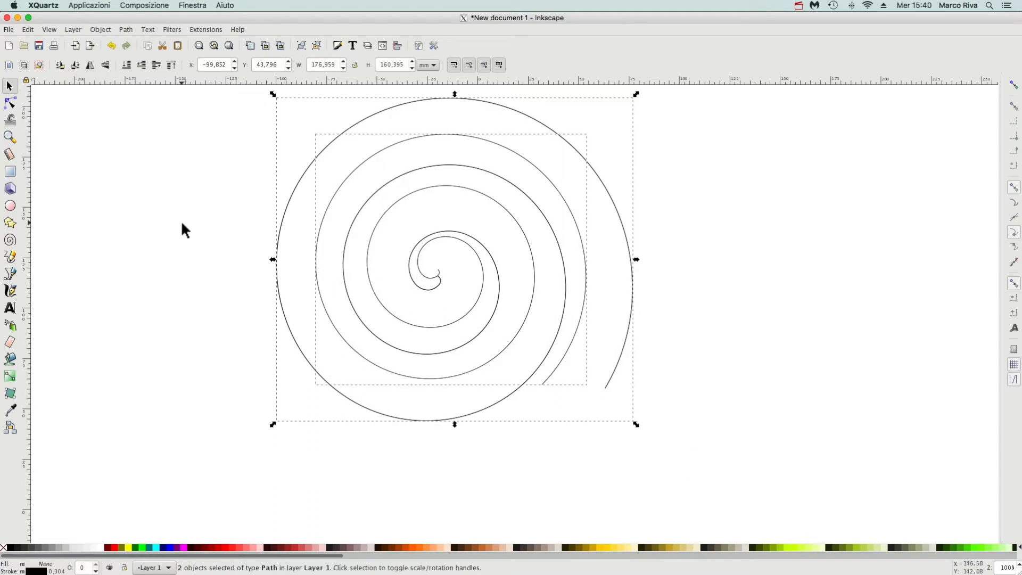
Merge the two spirals into one path with Path > Combine.
click(126, 29)
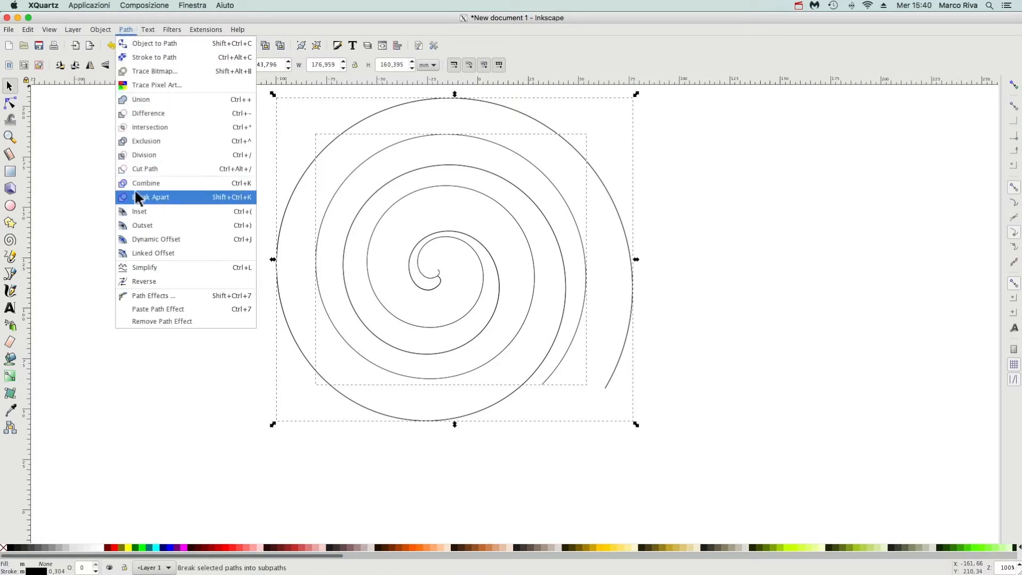
mouse_move(146, 183)
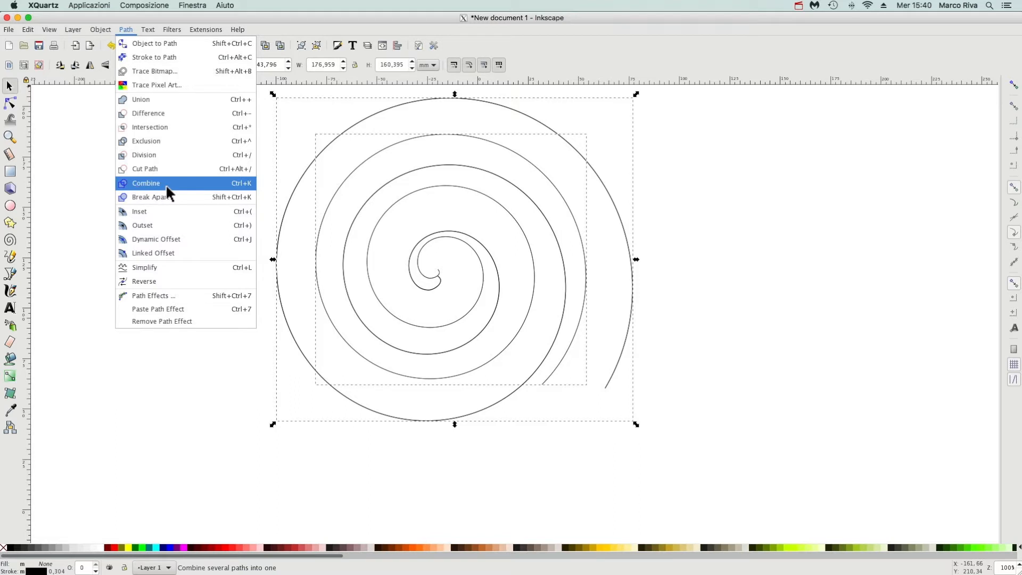
click(145, 183)
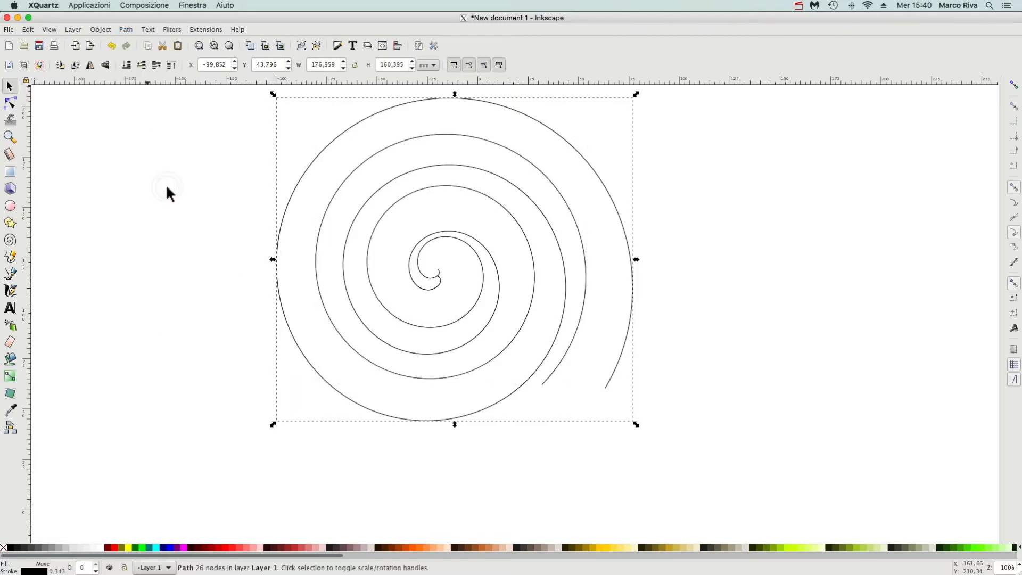
mouse_move(210, 514)
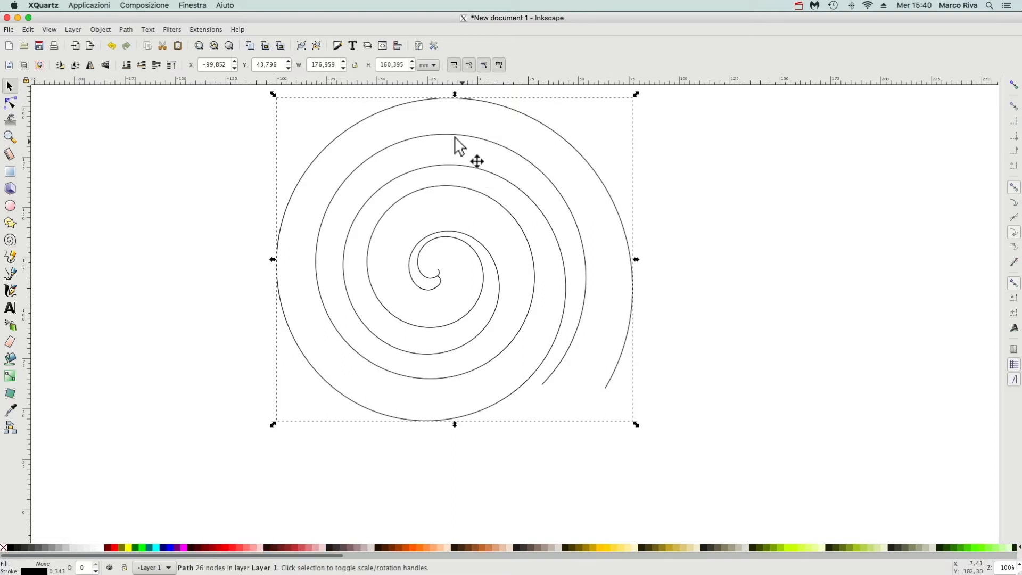
mouse_move(409, 122)
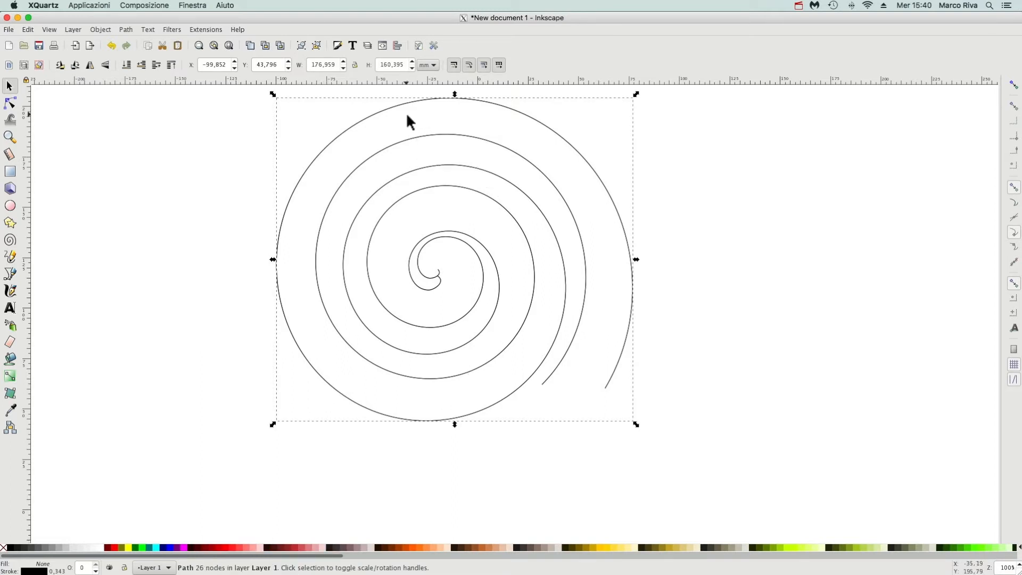
mouse_move(293, 124)
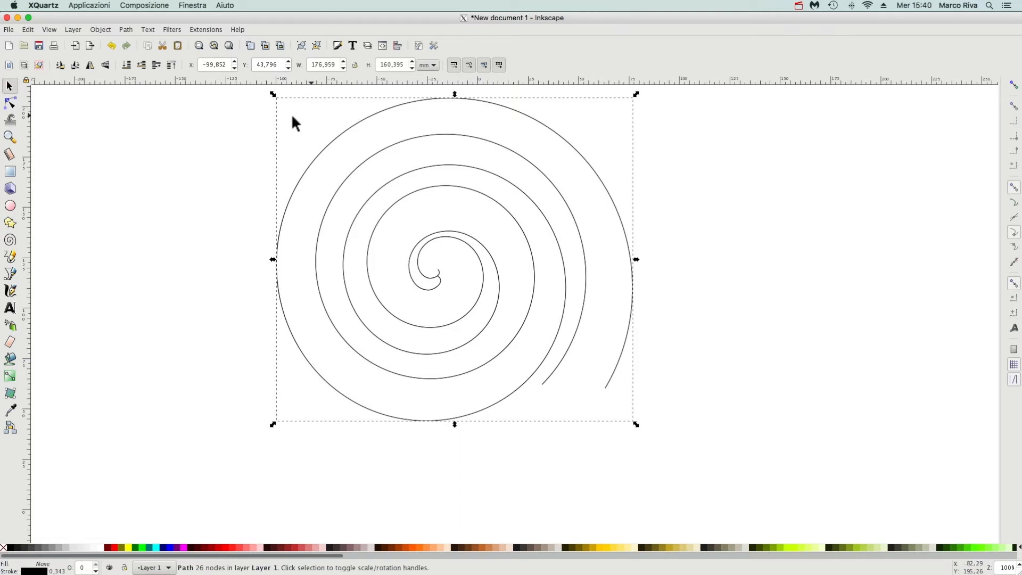
Add the Stitch Sub-Paths path effect to the combined spiral path.
click(125, 29)
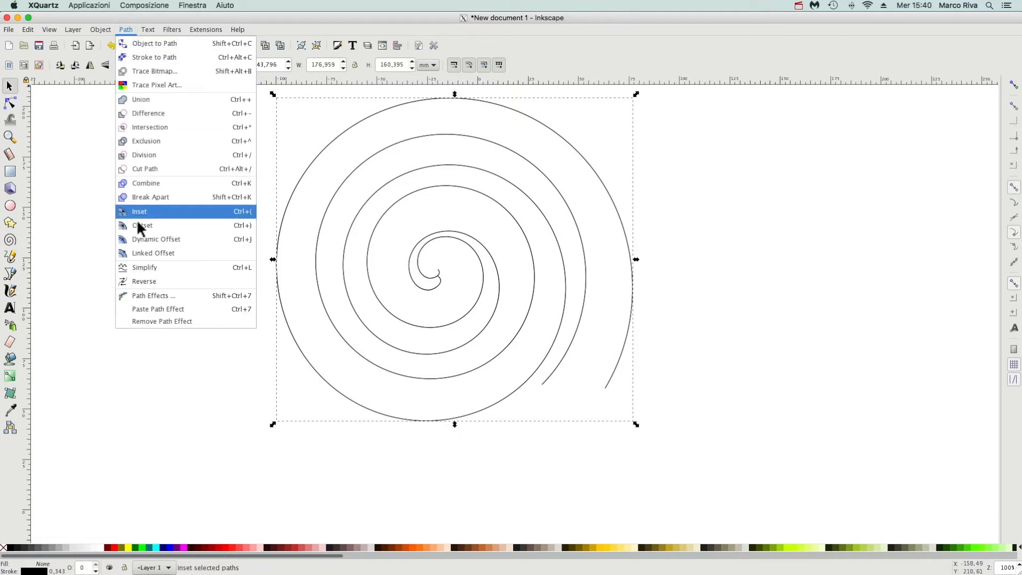
click(153, 296)
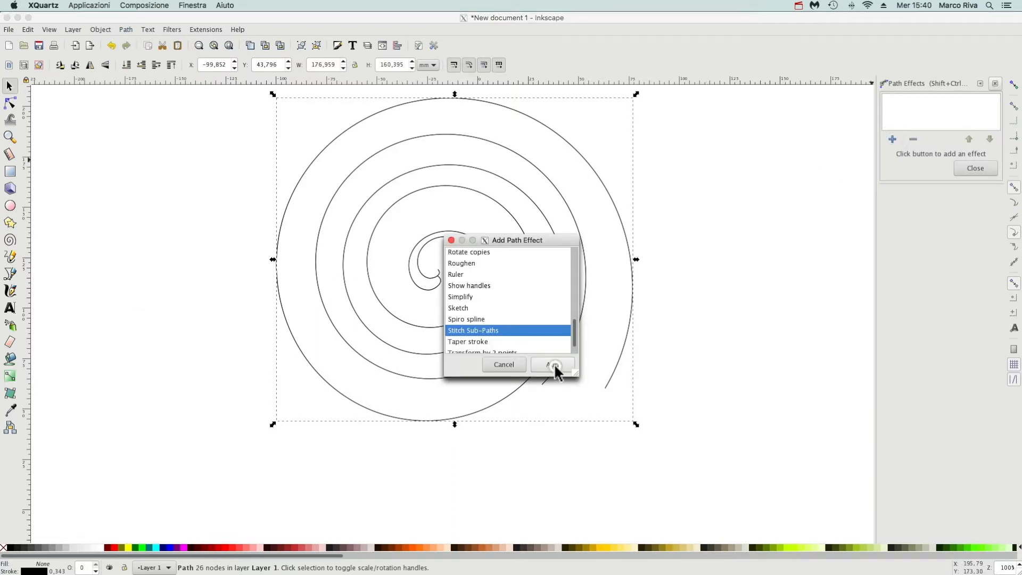
click(552, 364)
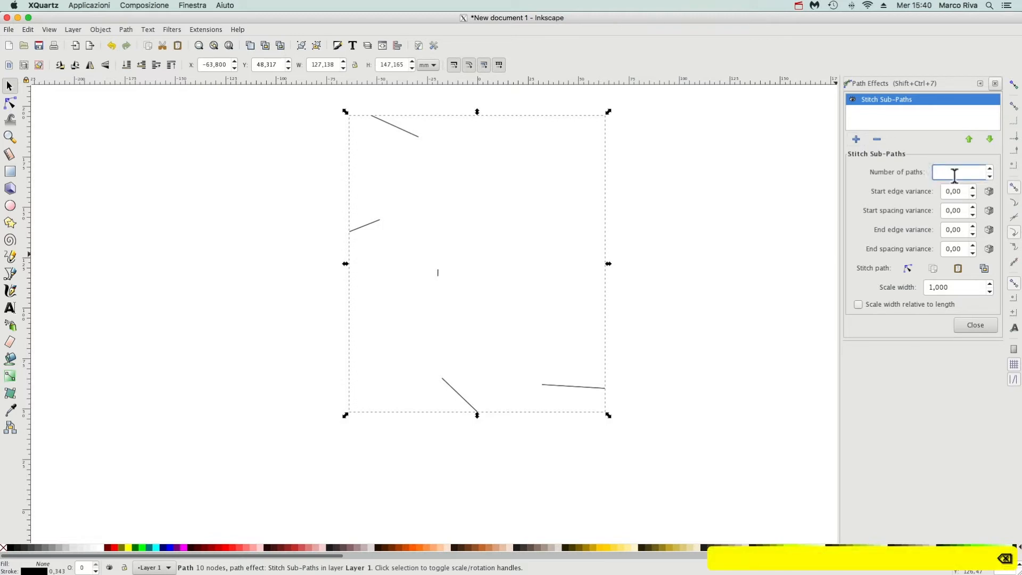
Set the Stitch Sub-Paths Number of paths to 100.
text(100)
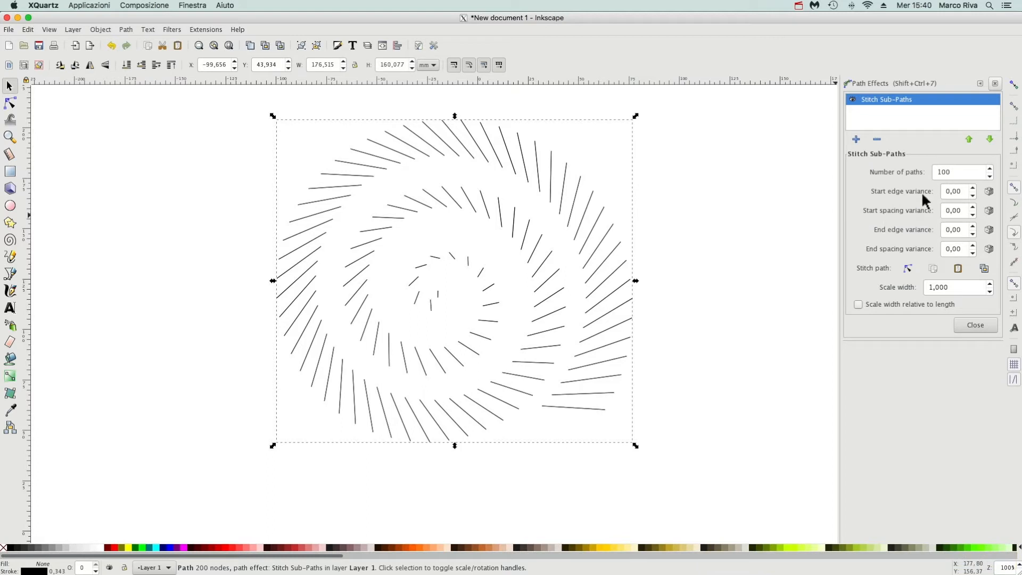
mouse_move(900, 203)
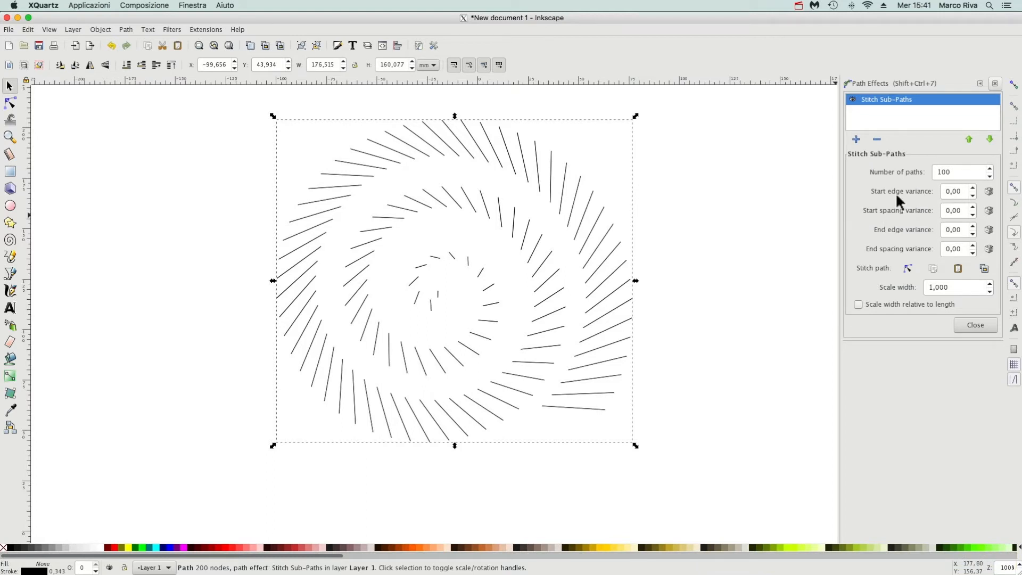
mouse_move(926, 200)
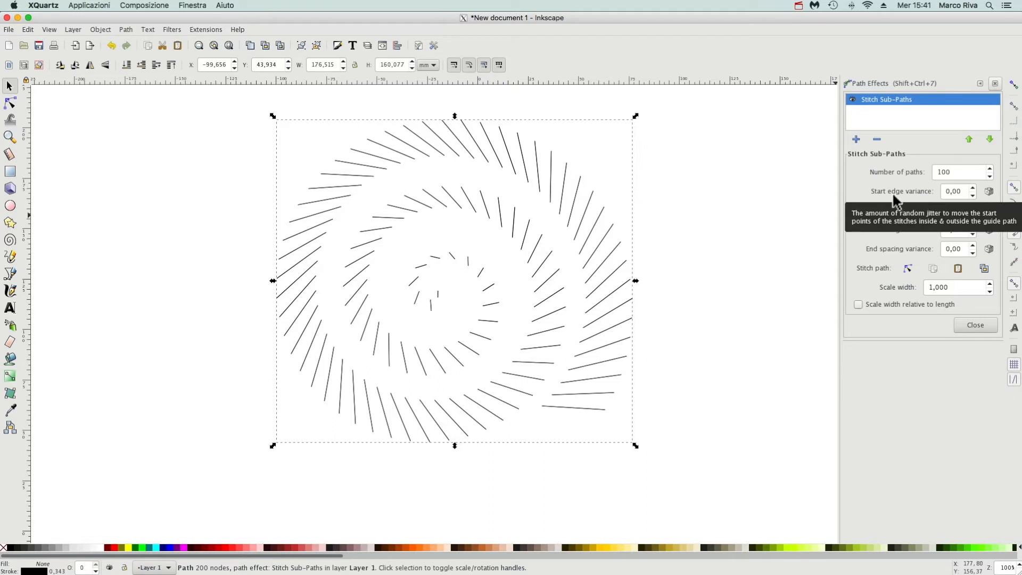
mouse_move(656, 233)
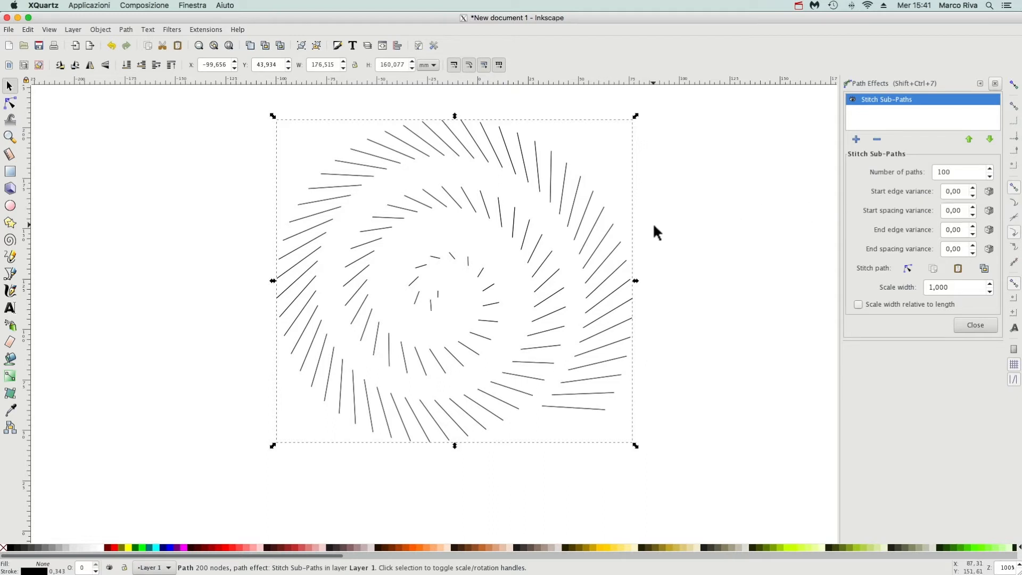
mouse_move(631, 282)
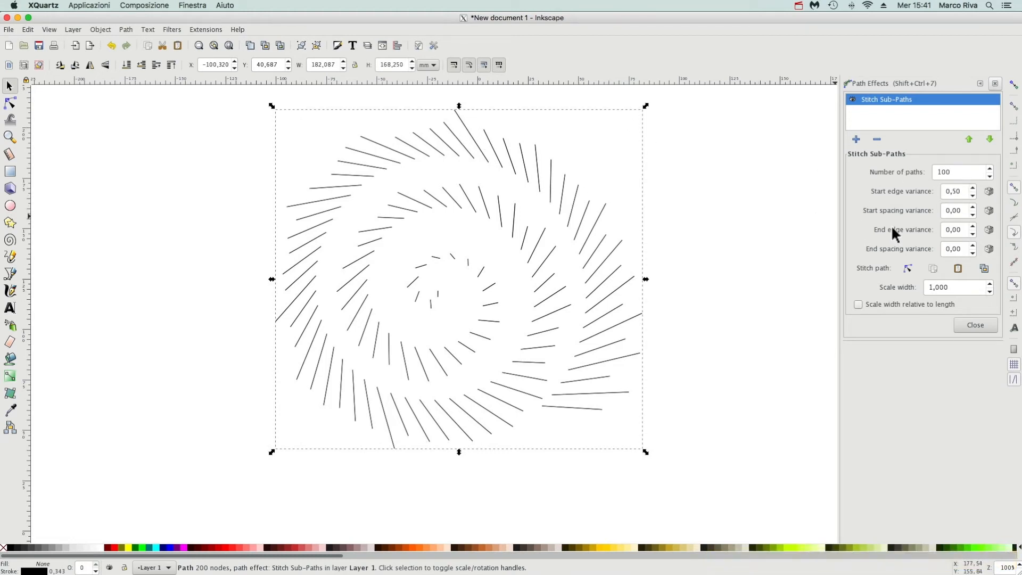
mouse_move(717, 273)
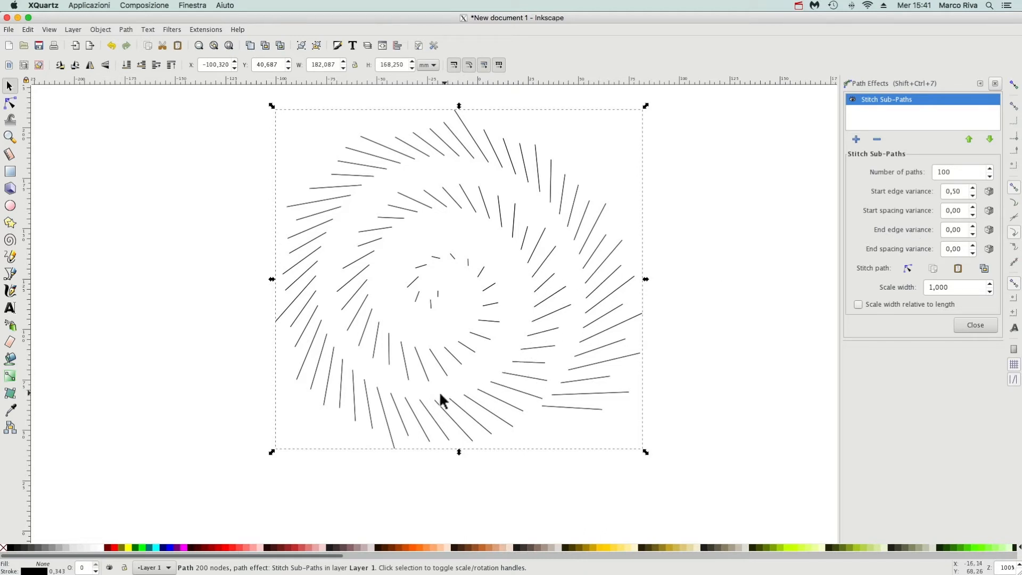
mouse_move(793, 300)
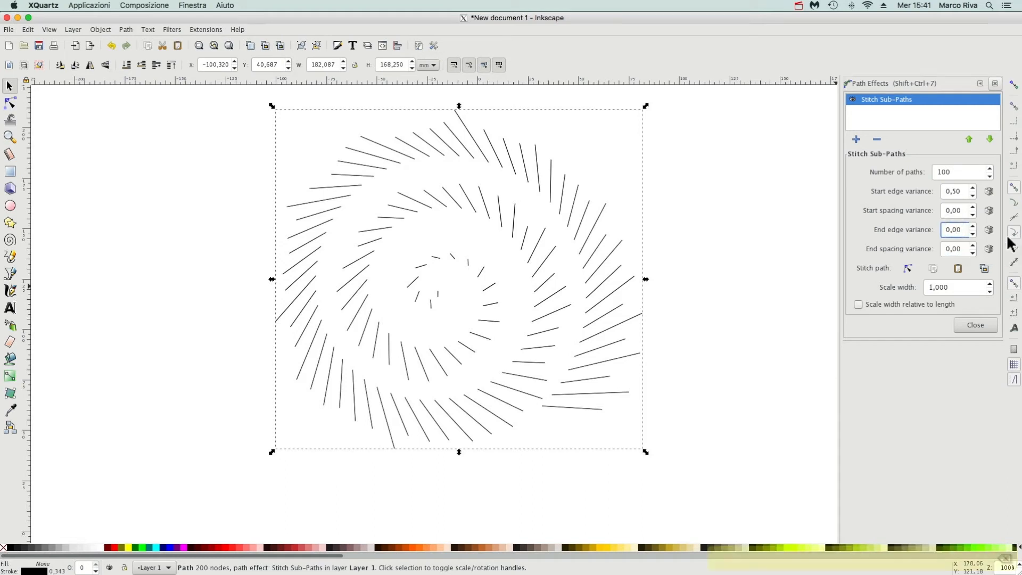
click(971, 227)
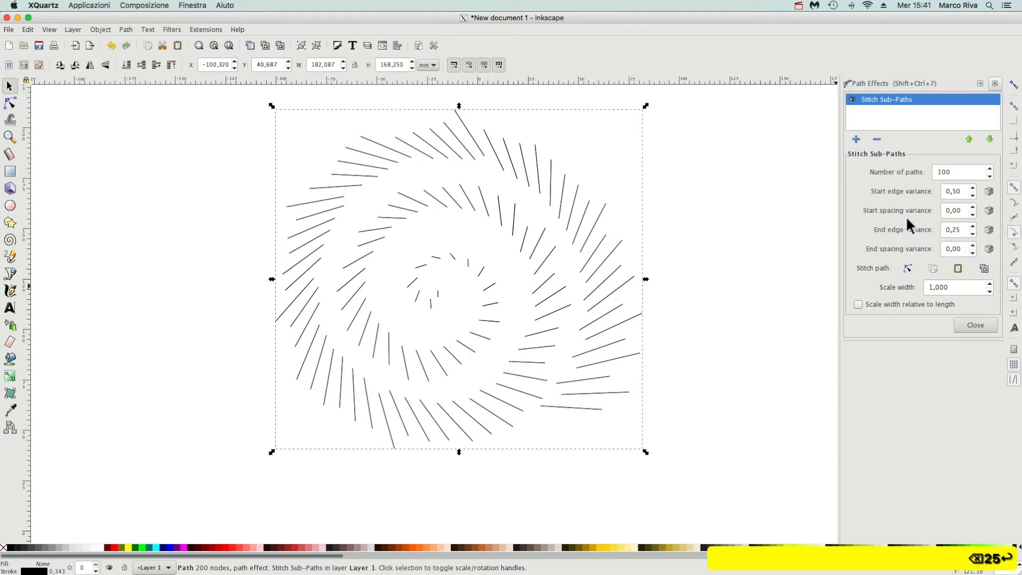
mouse_move(898, 248)
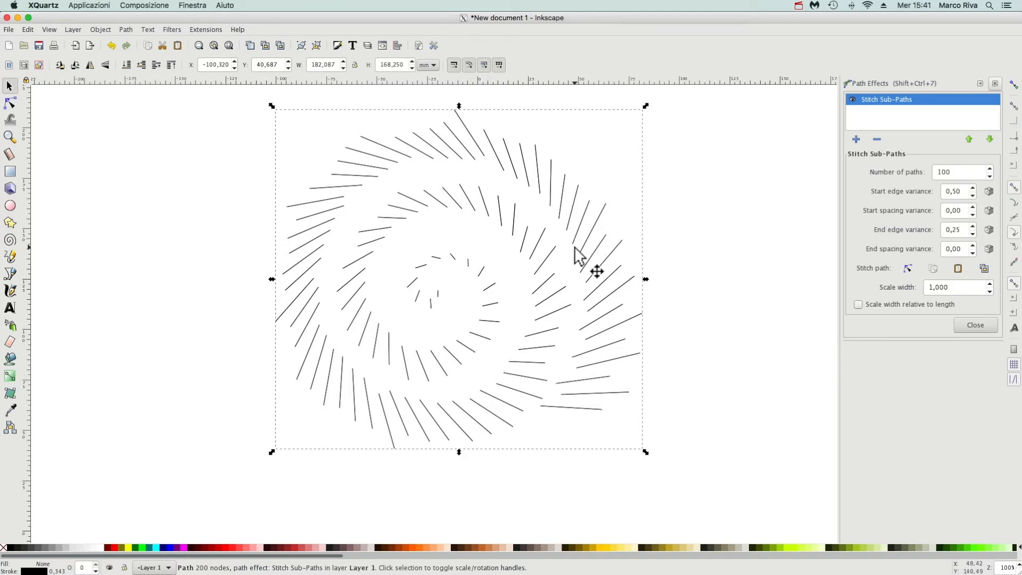
mouse_move(578, 256)
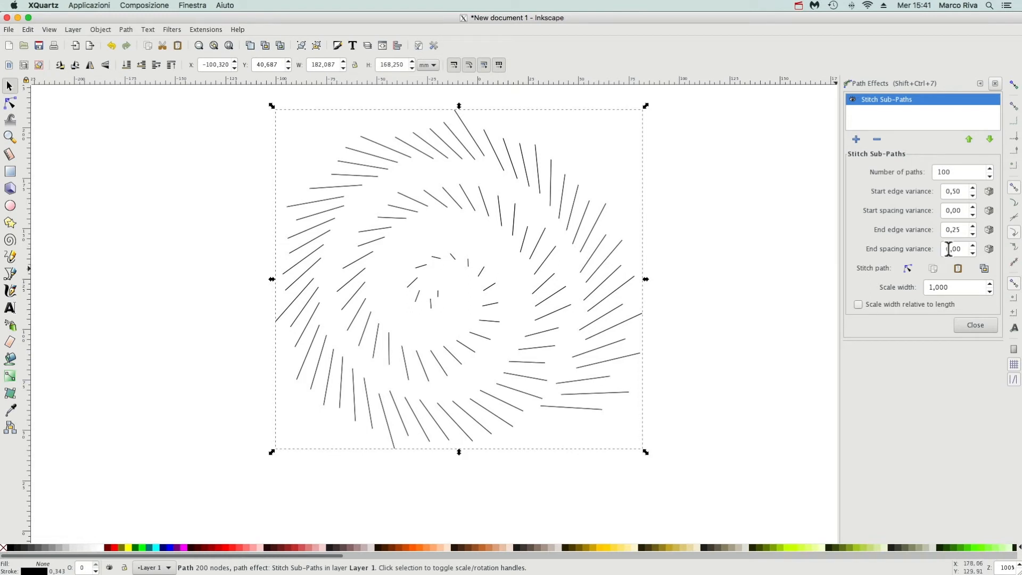
mouse_move(953, 249)
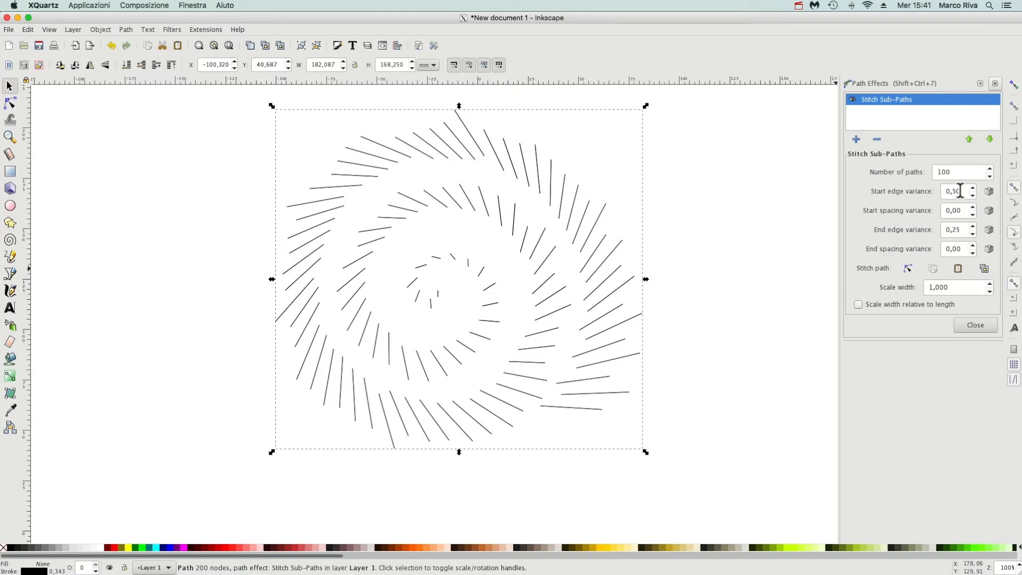
text(0)
click(959, 230)
text(0)
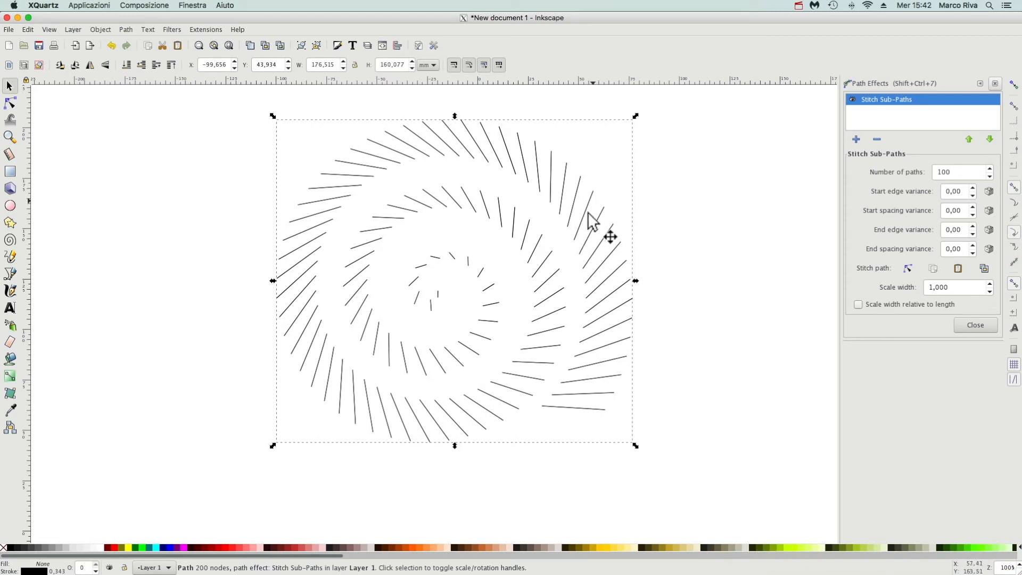
mouse_move(590, 211)
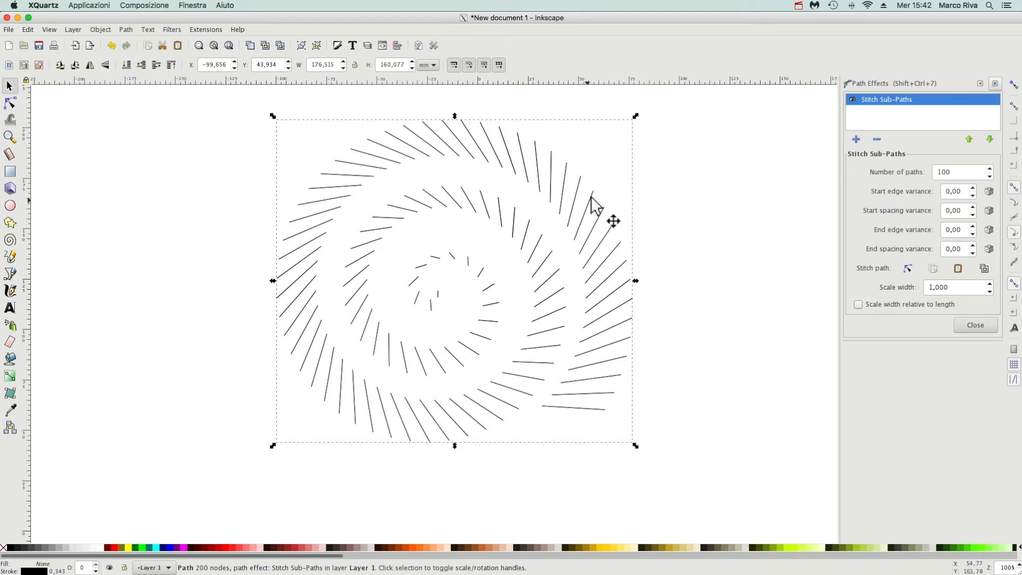
mouse_move(260, 238)
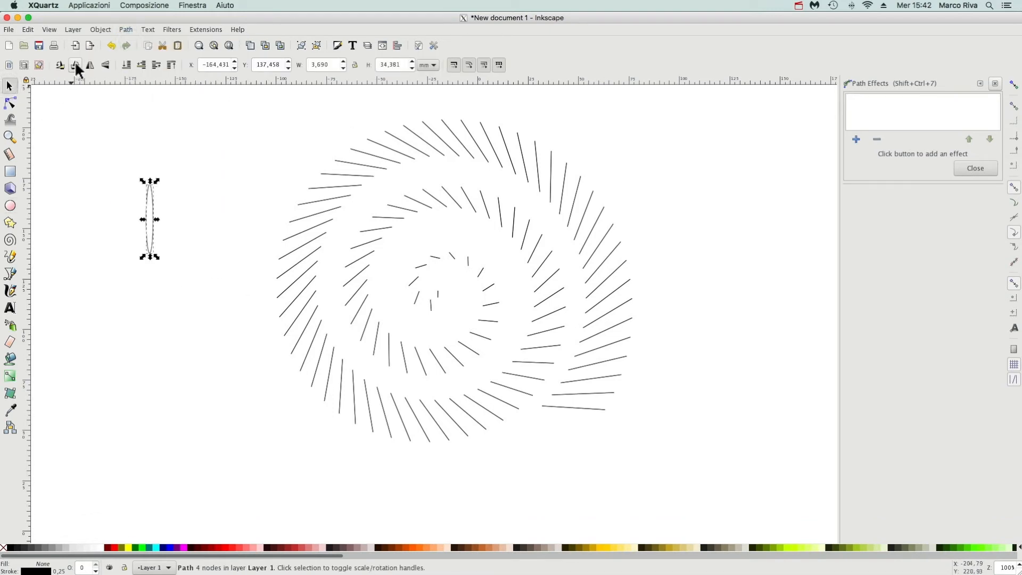
Rotate the oval 90° to horizontal, copy it, and reselect the stitched spiral.
click(75, 64)
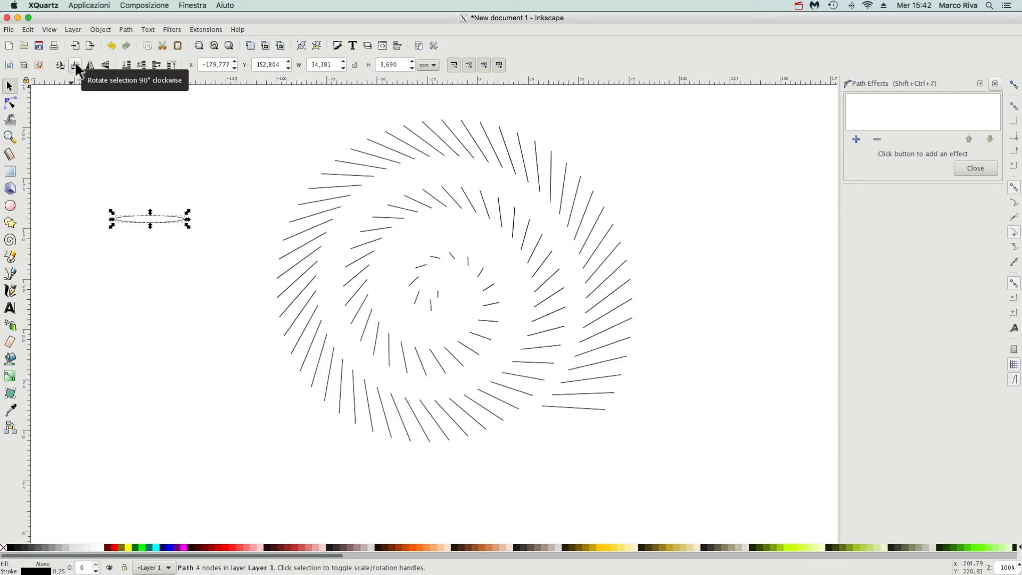
mouse_move(107, 128)
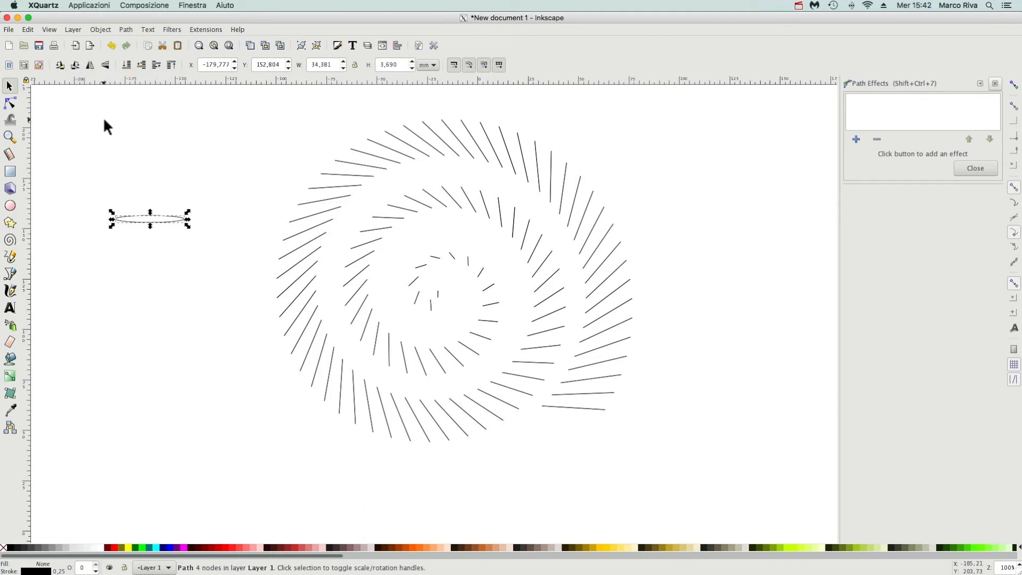
right_click(159, 219)
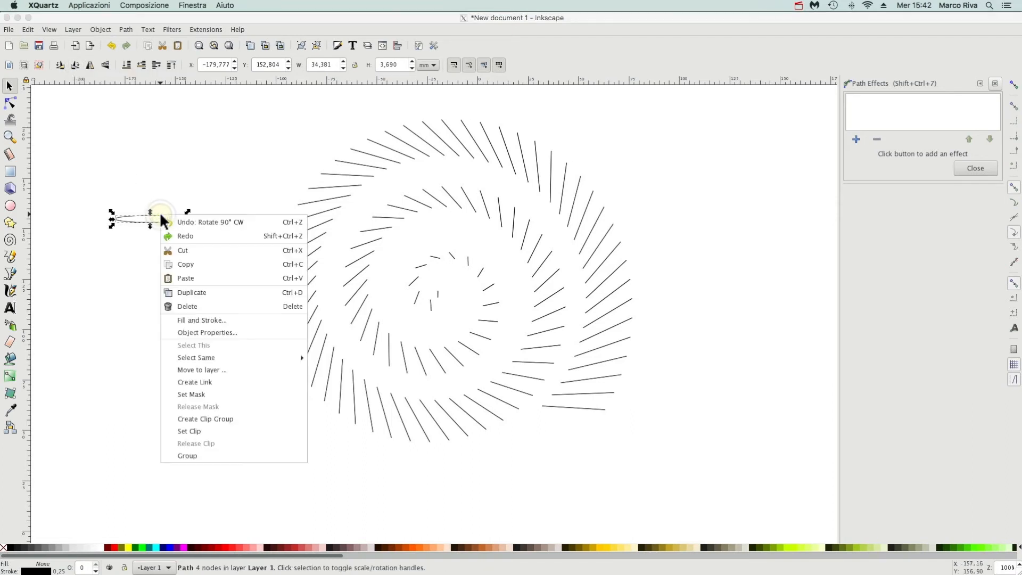
mouse_move(186, 264)
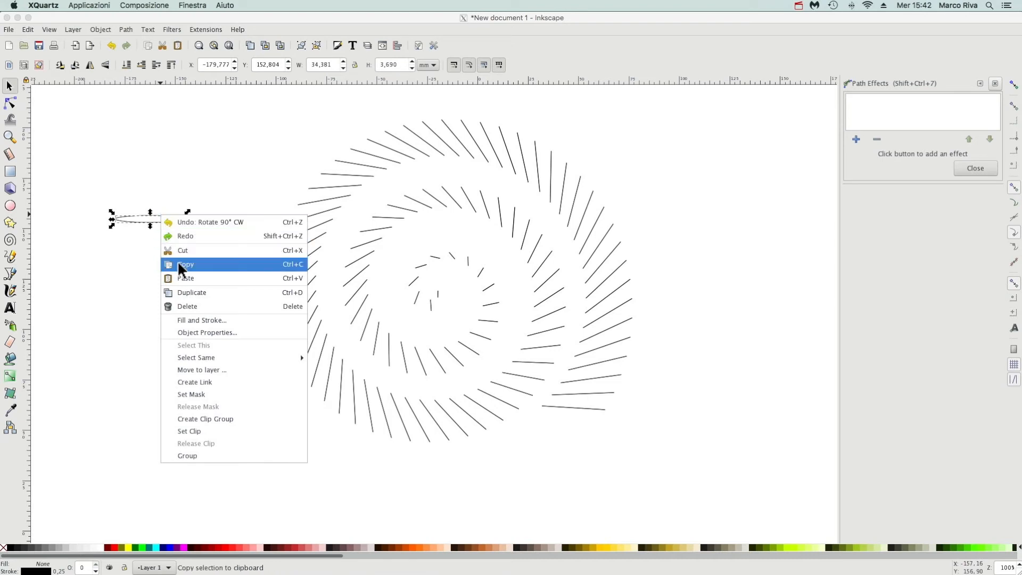
click(185, 265)
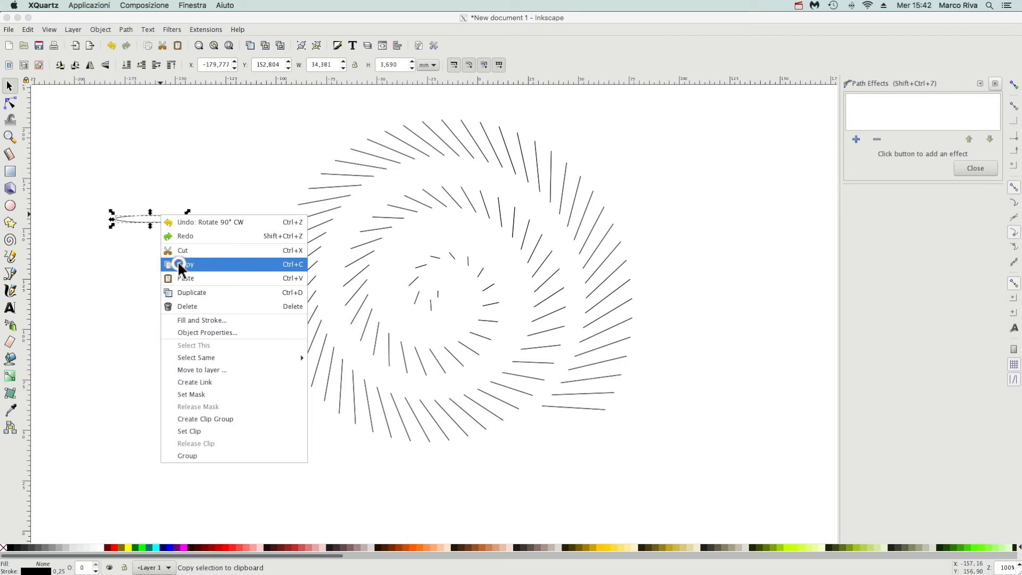
click(184, 264)
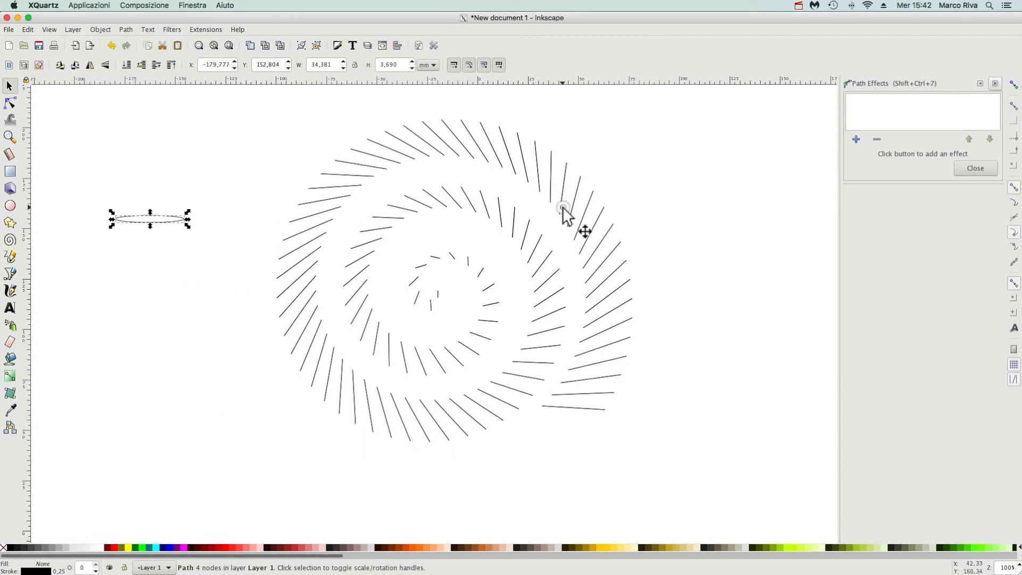
click(856, 139)
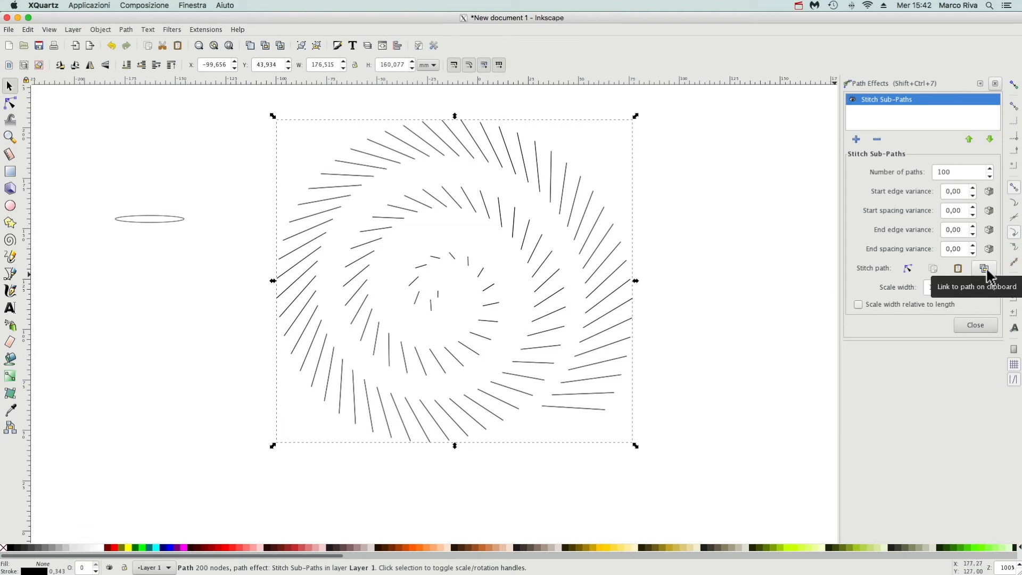
Link the copied oval as the stitch shape, reshape it, and reselect the spiral.
click(985, 267)
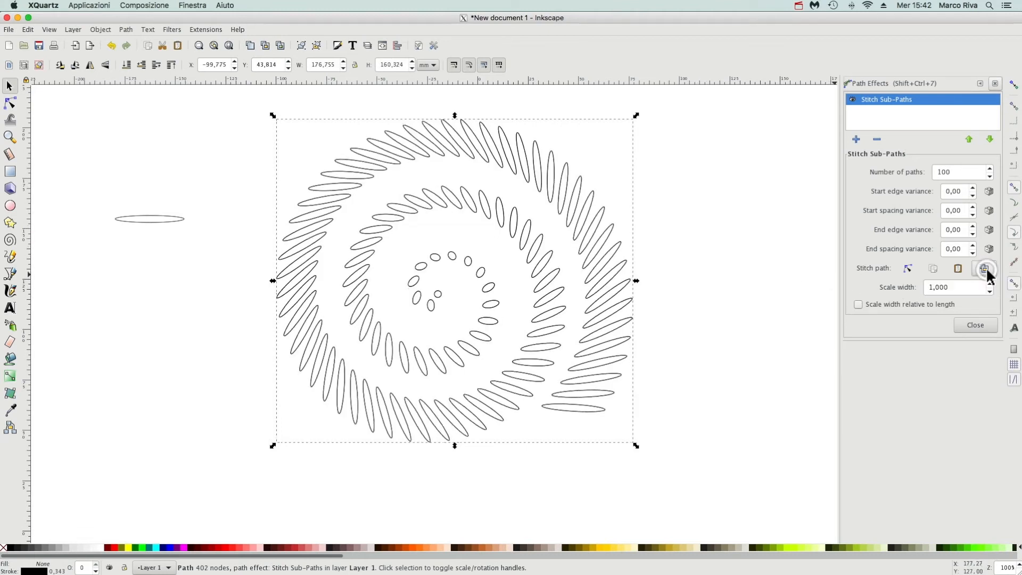
mouse_move(986, 268)
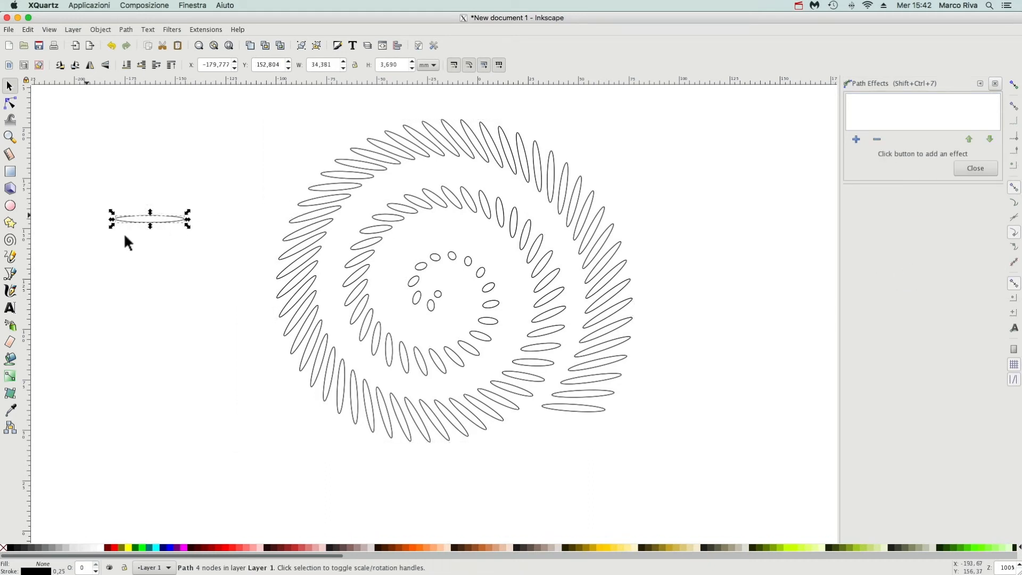
mouse_move(177, 232)
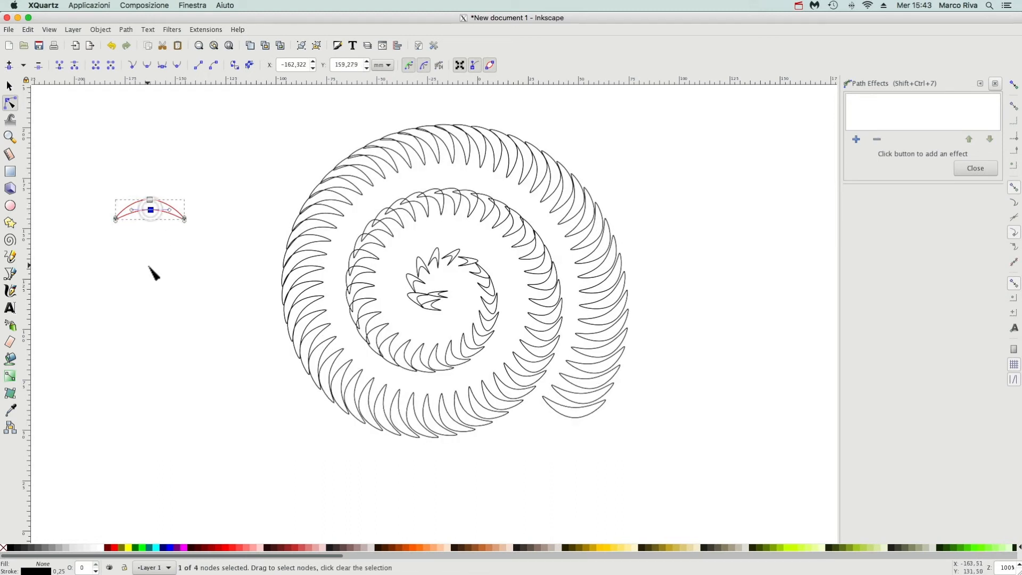
drag(150, 209, 153, 230)
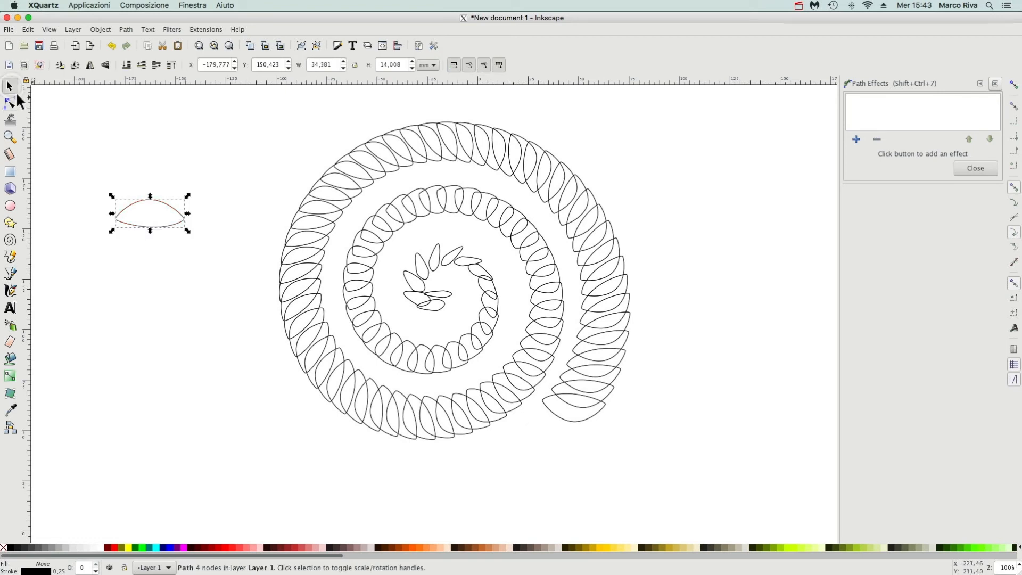
click(856, 139)
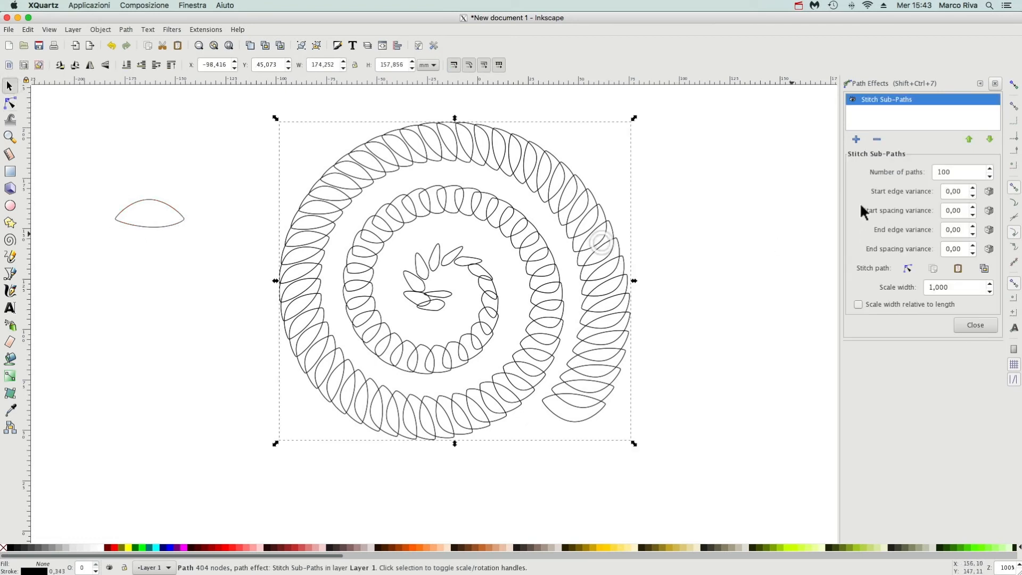
mouse_move(922, 259)
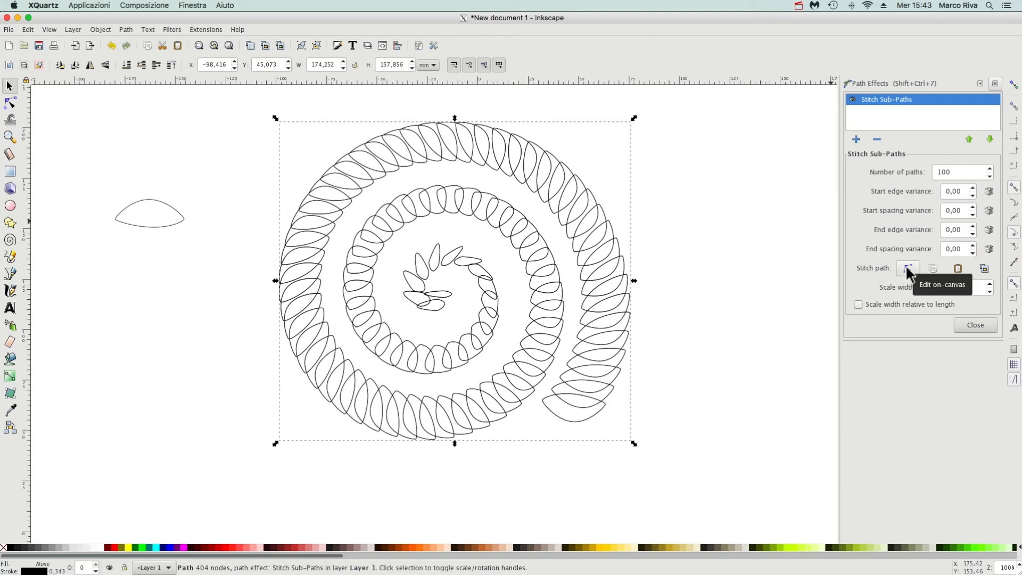
Edit the stitch path on-canvas and drag the spiral's outer end wider.
click(907, 268)
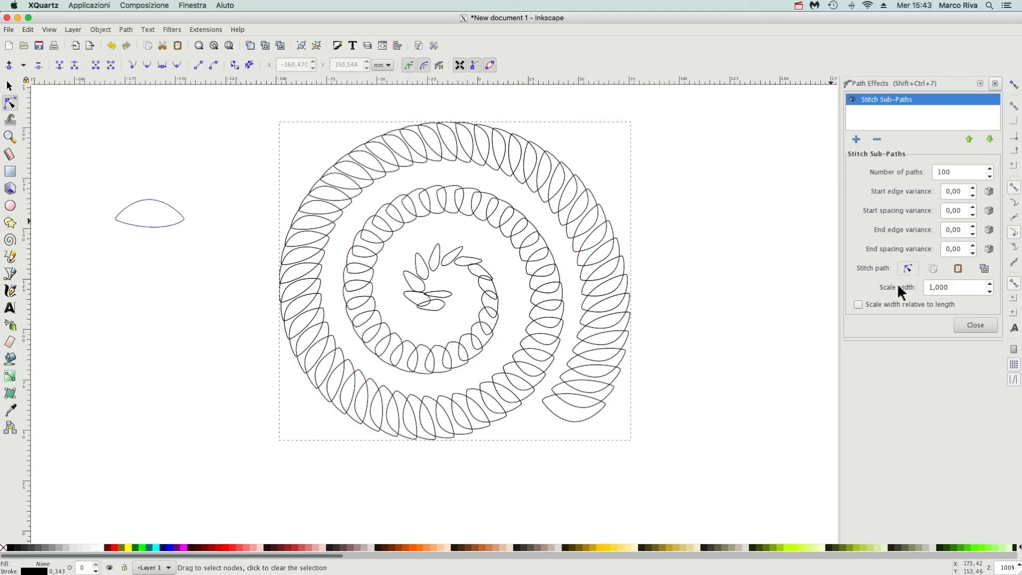
click(576, 181)
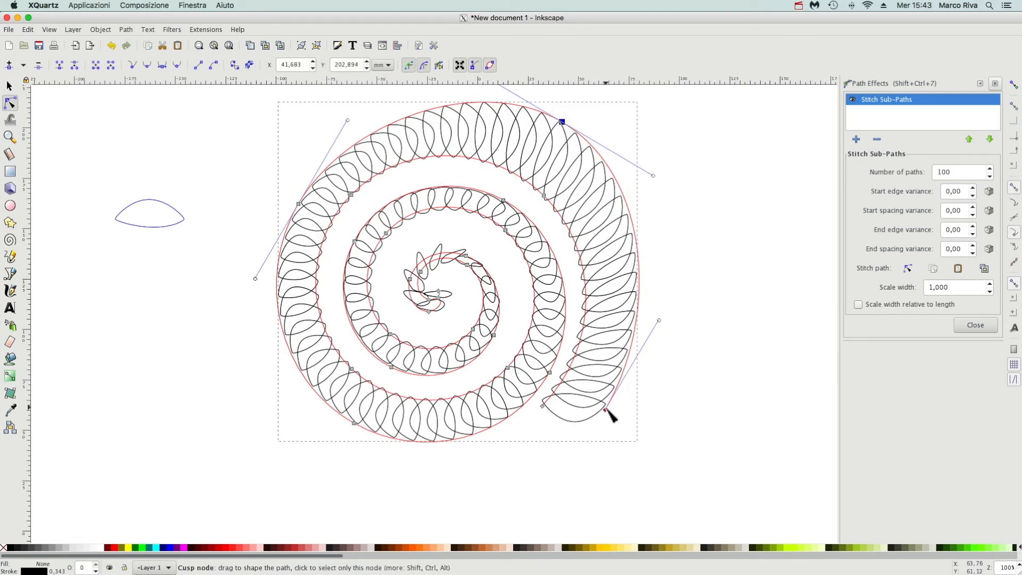
drag(560, 404, 665, 416)
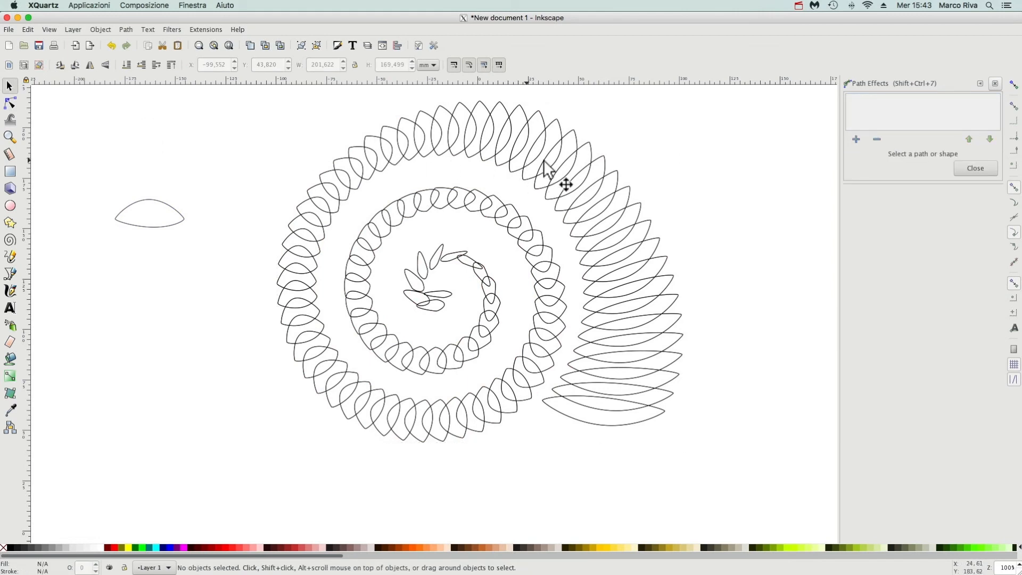
mouse_move(648, 171)
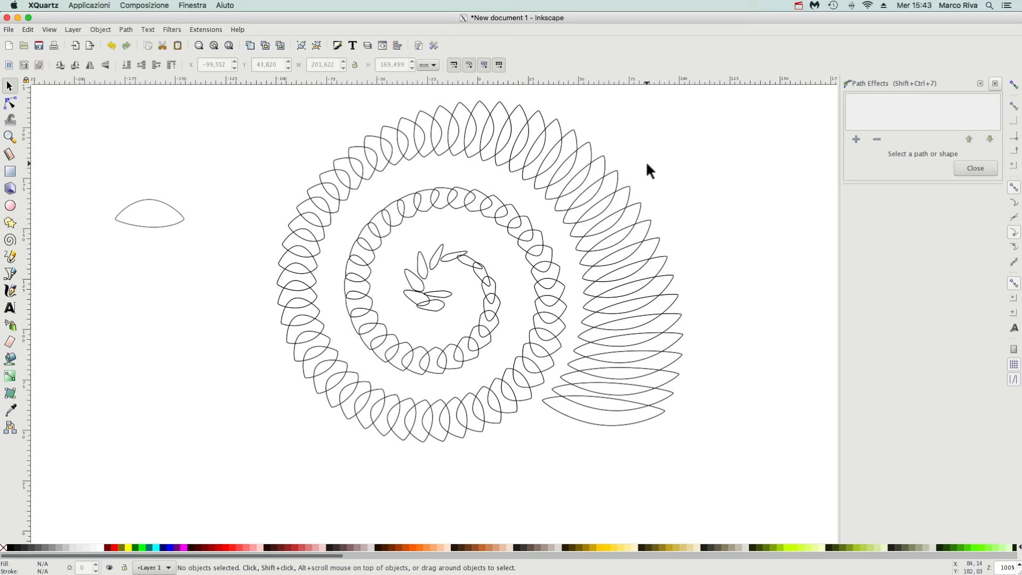
mouse_move(680, 181)
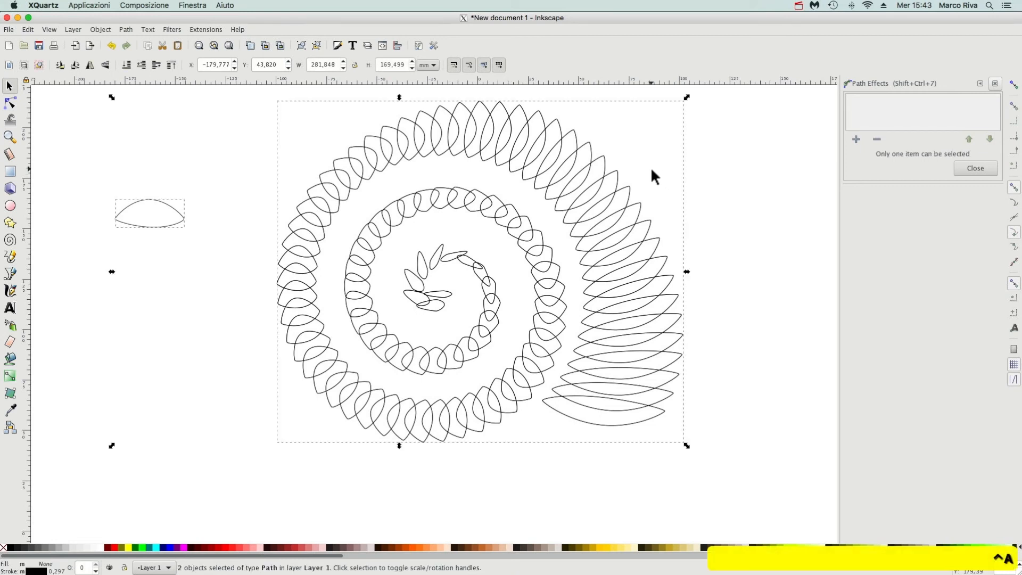
Delete the spiral and oval, then draw two parallel zigzag lines with the pen.
key(Delete)
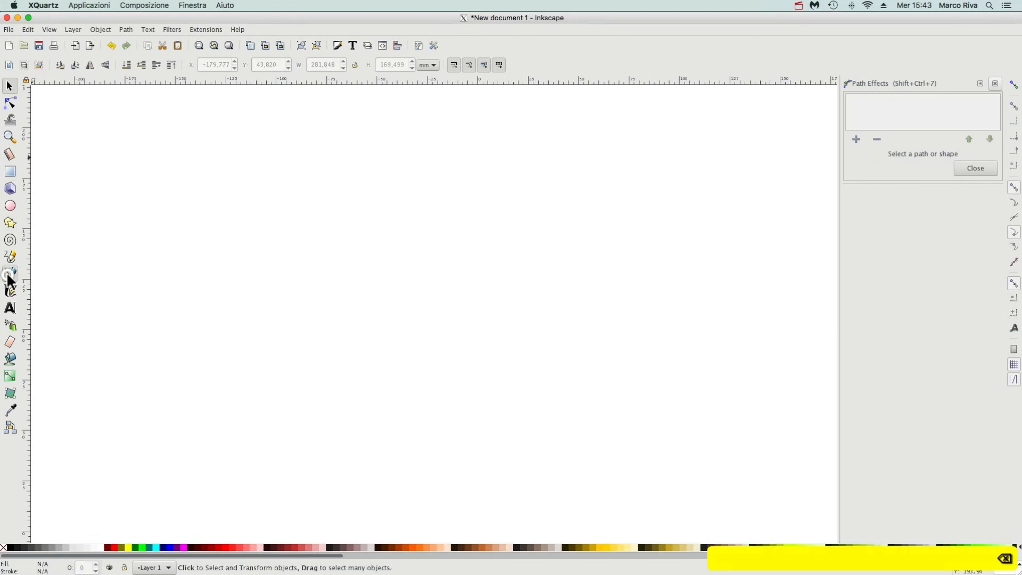
click(10, 274)
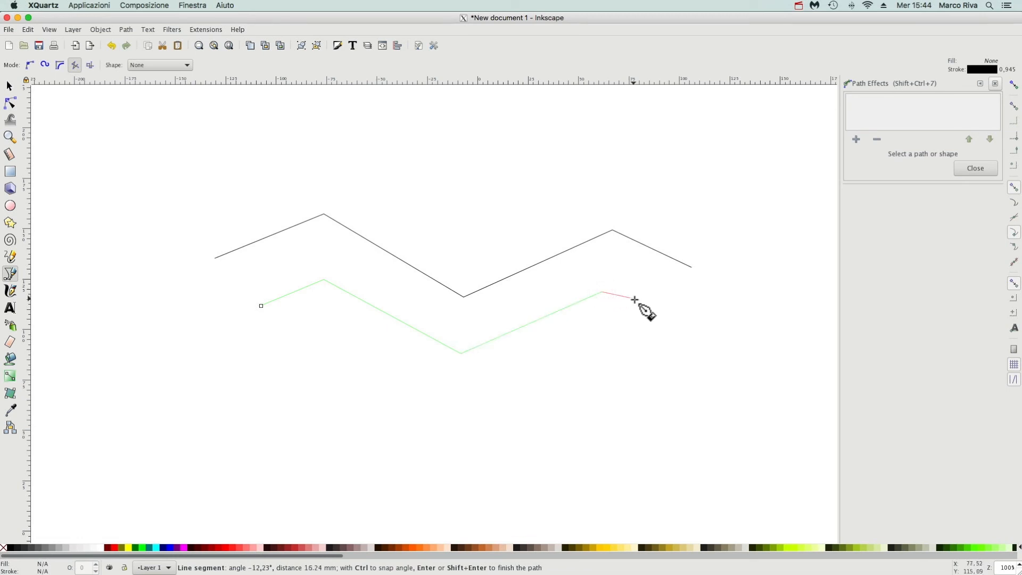
key(Return)
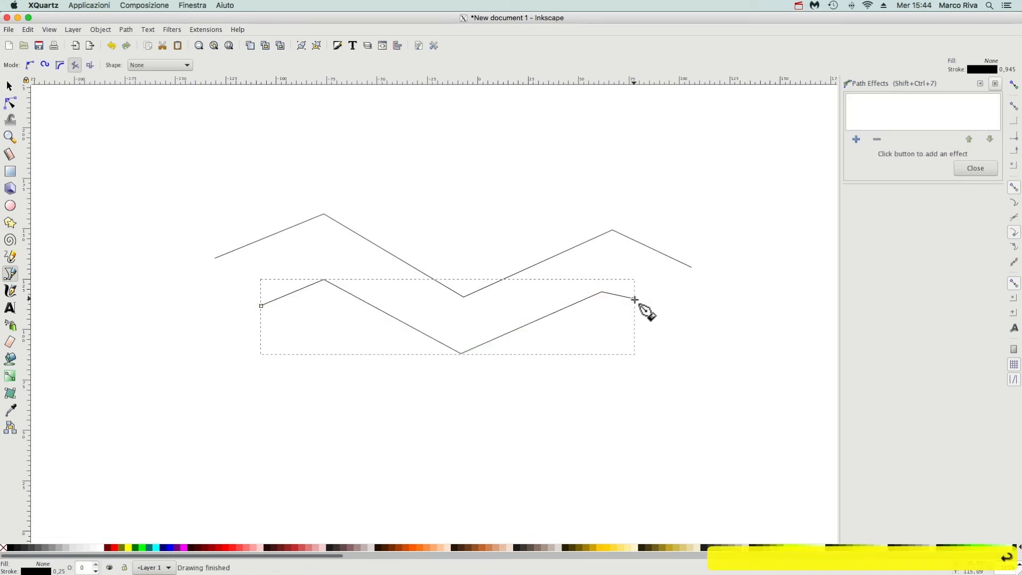
click(9, 85)
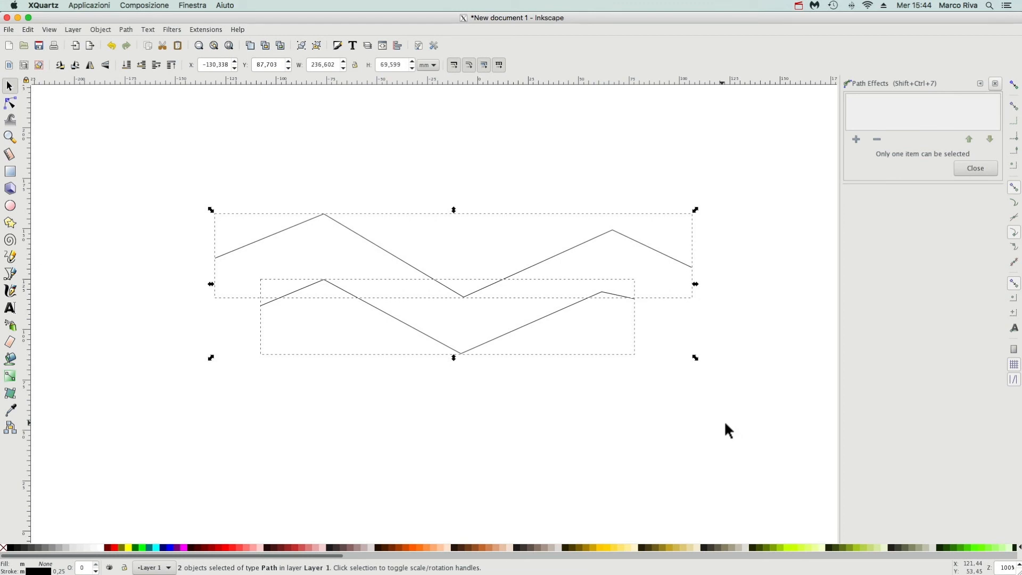
mouse_move(582, 370)
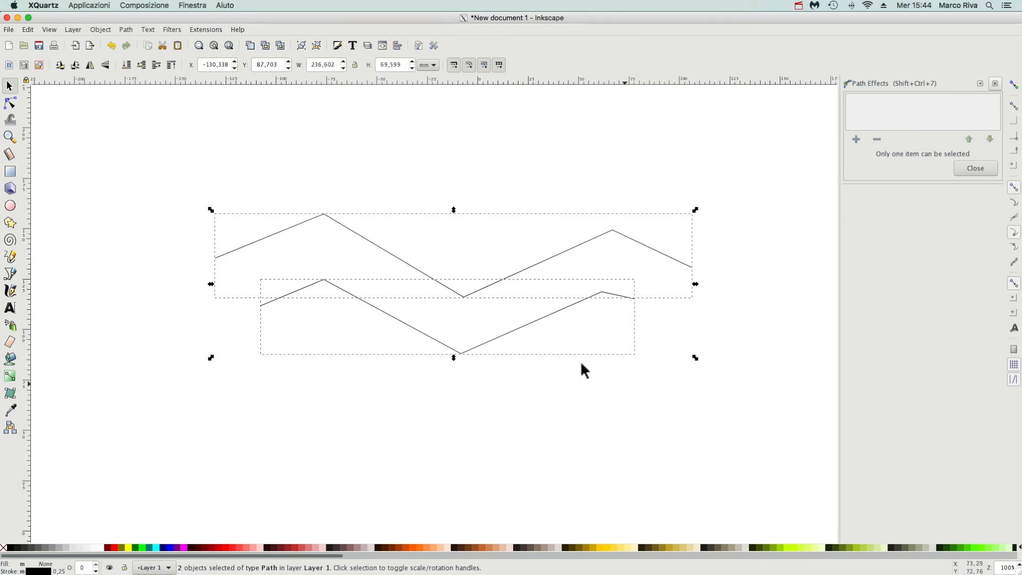
Combine both zigzags into one path and apply Stitch Sub-Paths with 75 paths.
click(124, 30)
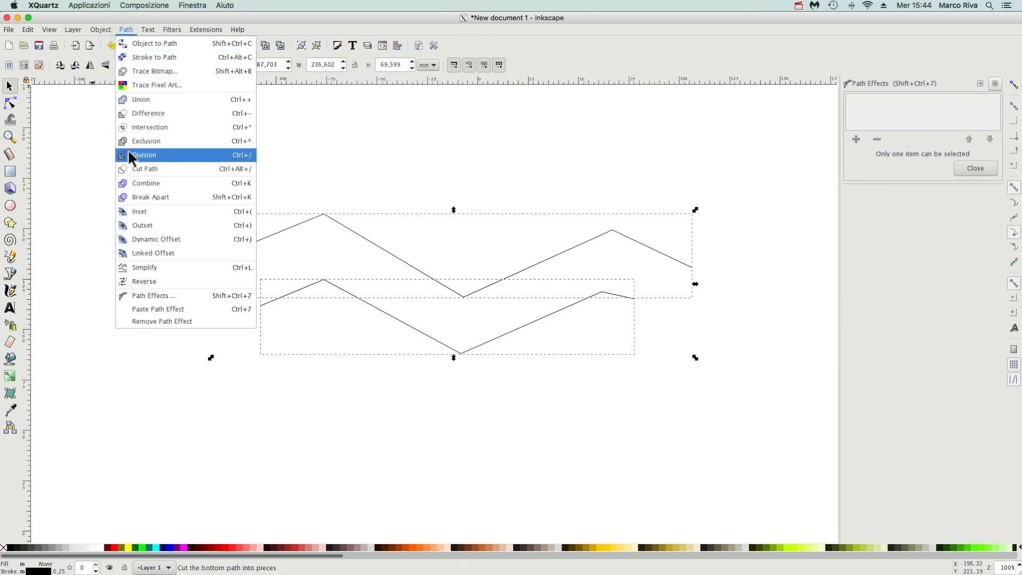
click(146, 183)
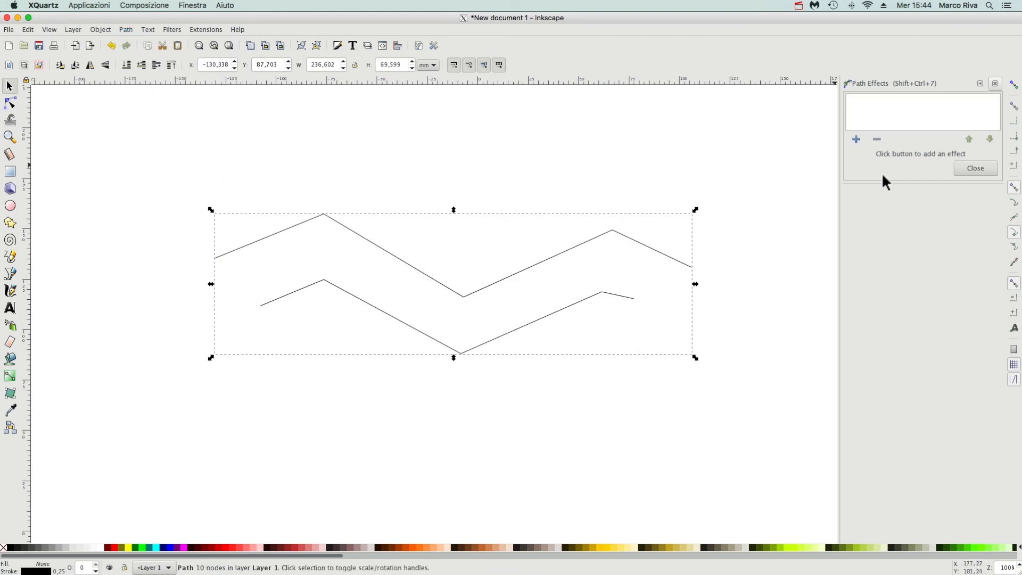
click(856, 139)
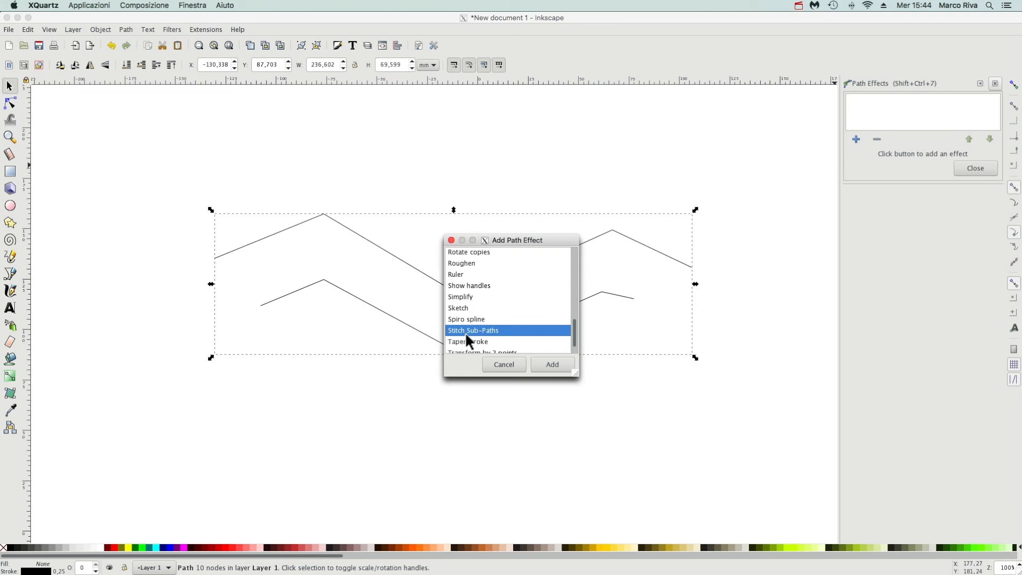
click(551, 364)
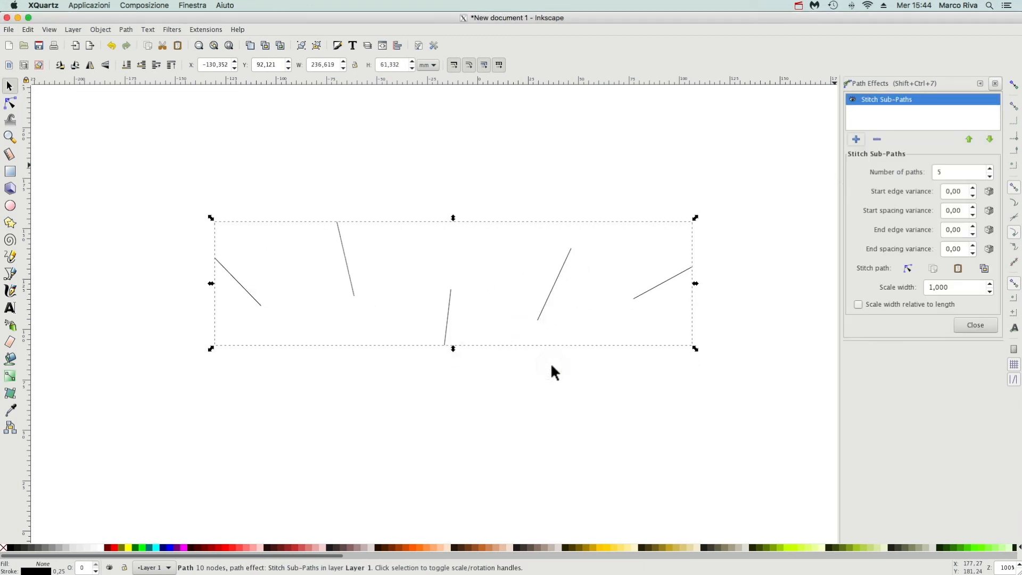
click(958, 172)
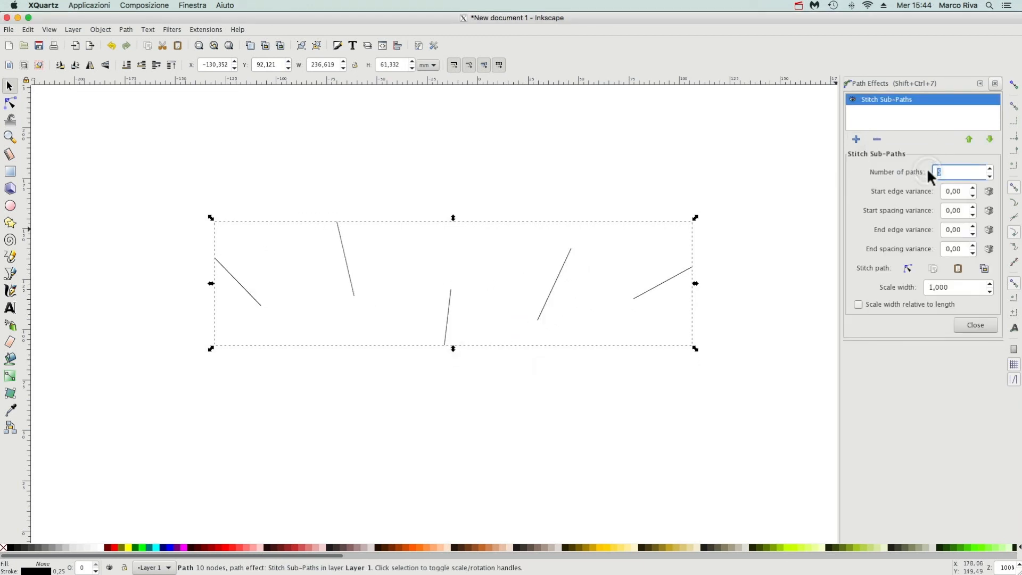
text(75)
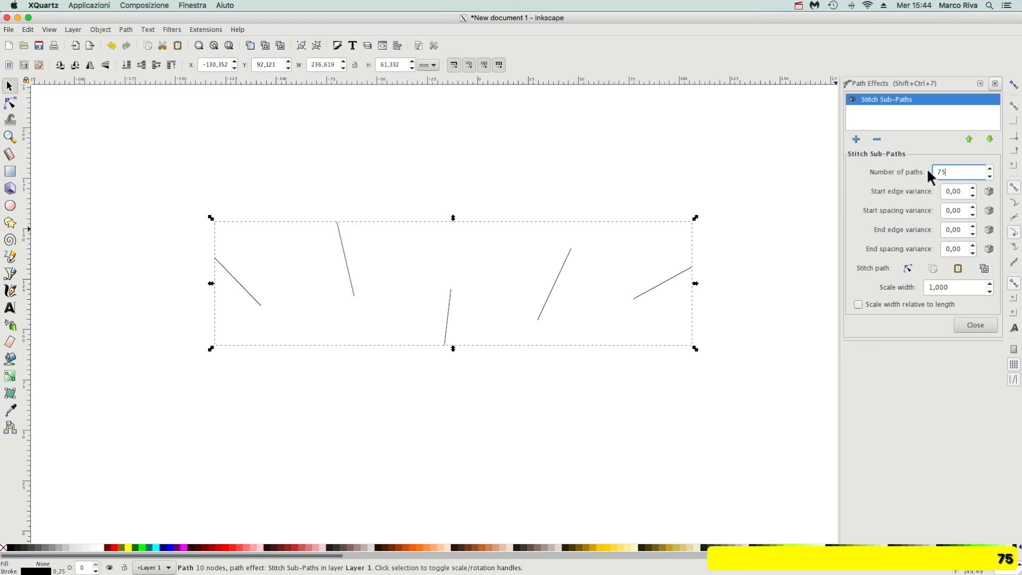
key(Return)
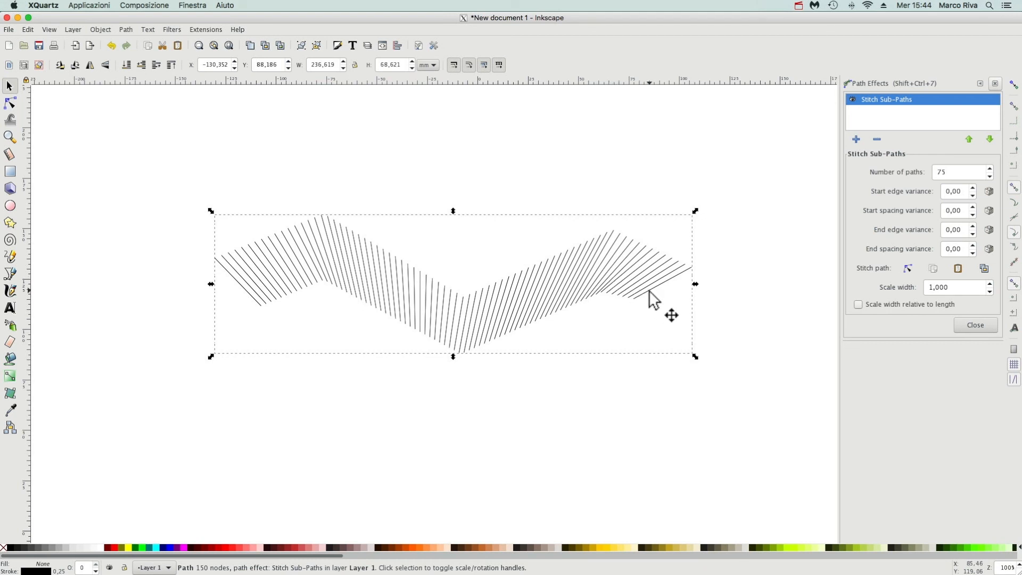
mouse_move(548, 378)
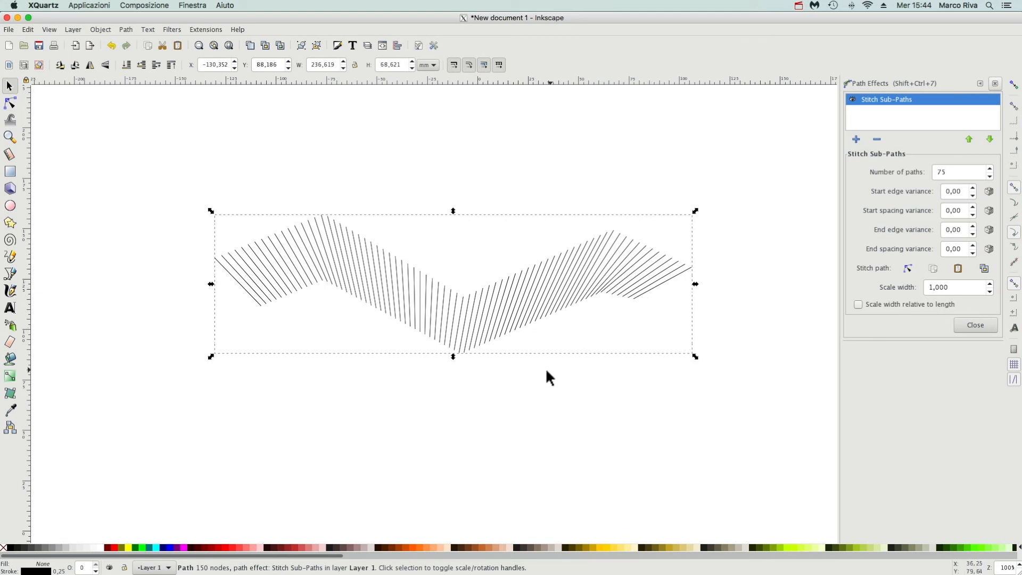
mouse_move(527, 396)
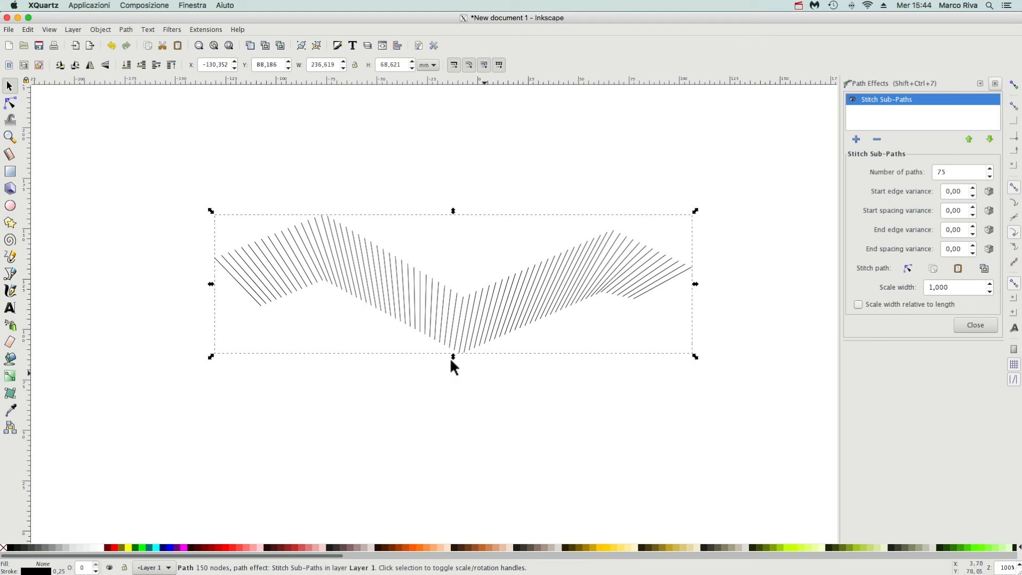
mouse_move(491, 396)
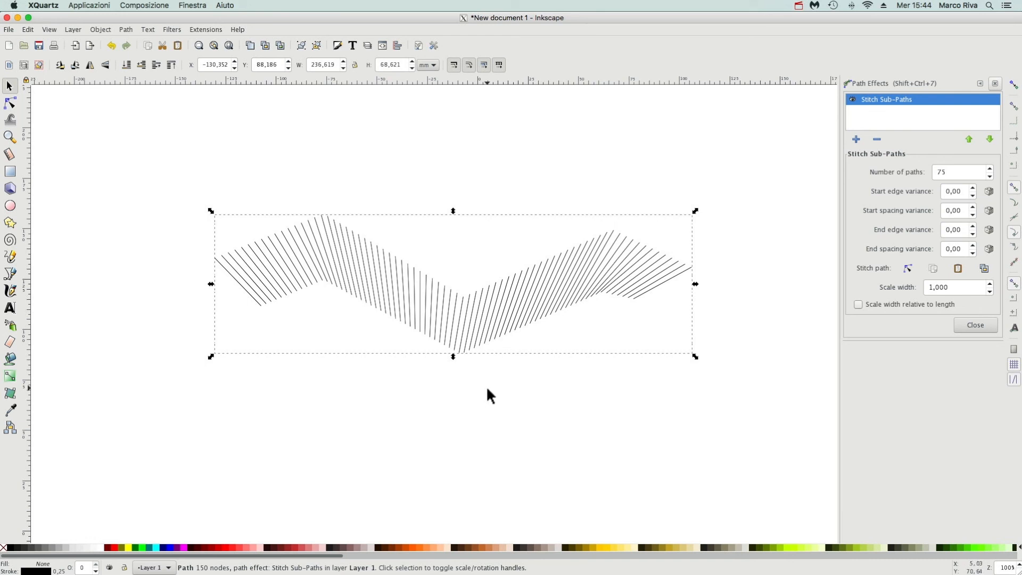